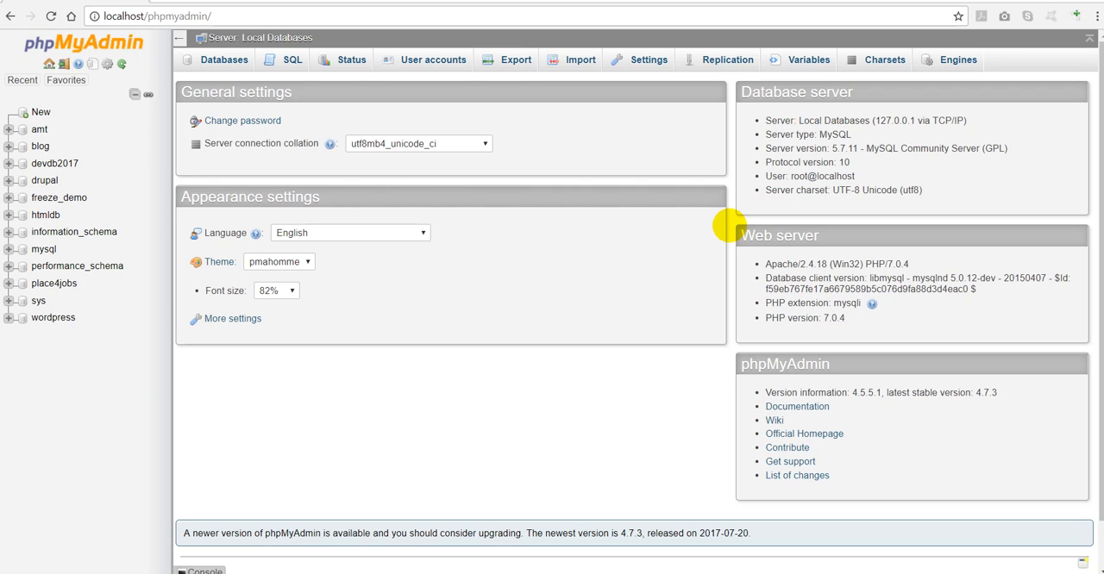
mouse_move(841, 186)
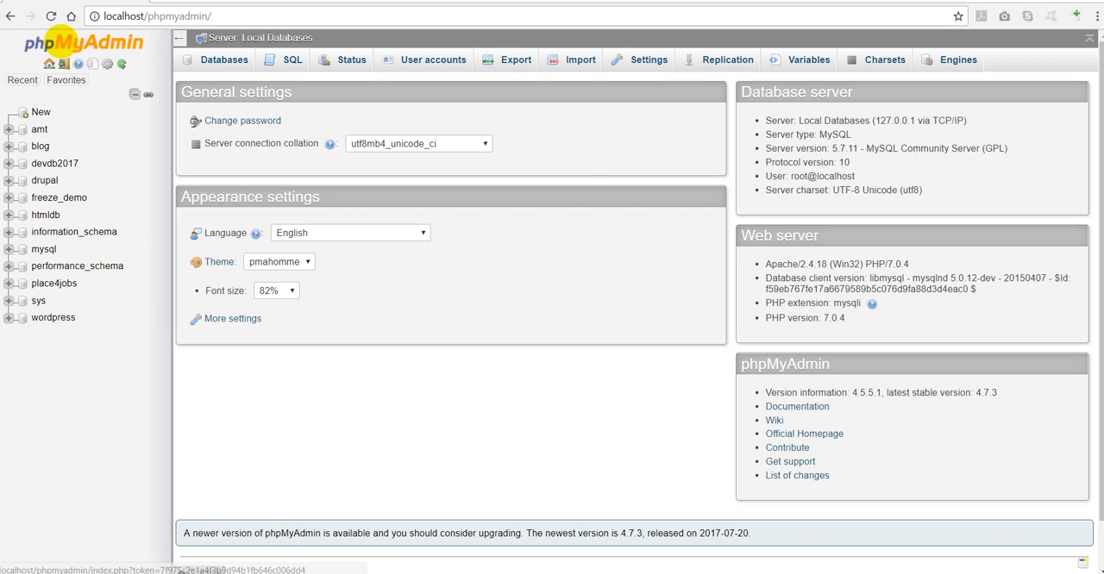
mouse_move(85, 358)
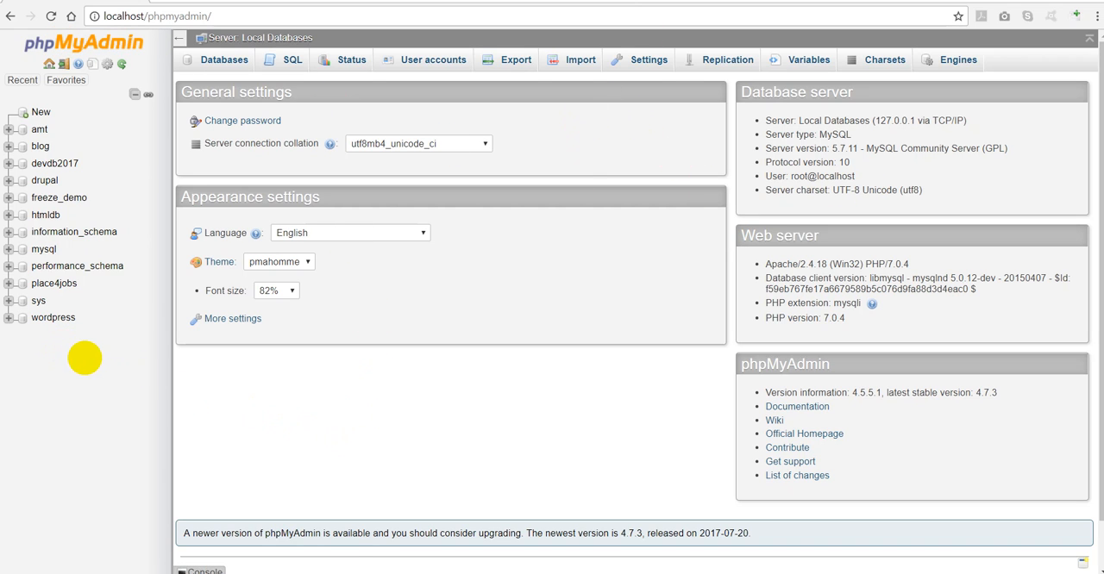
mouse_move(89, 348)
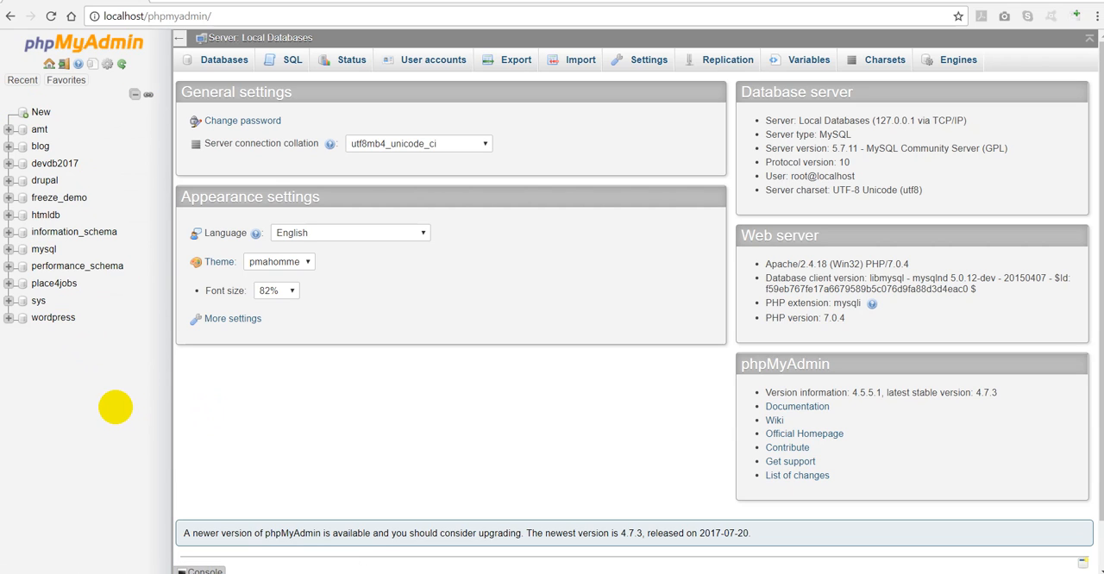
mouse_move(26, 52)
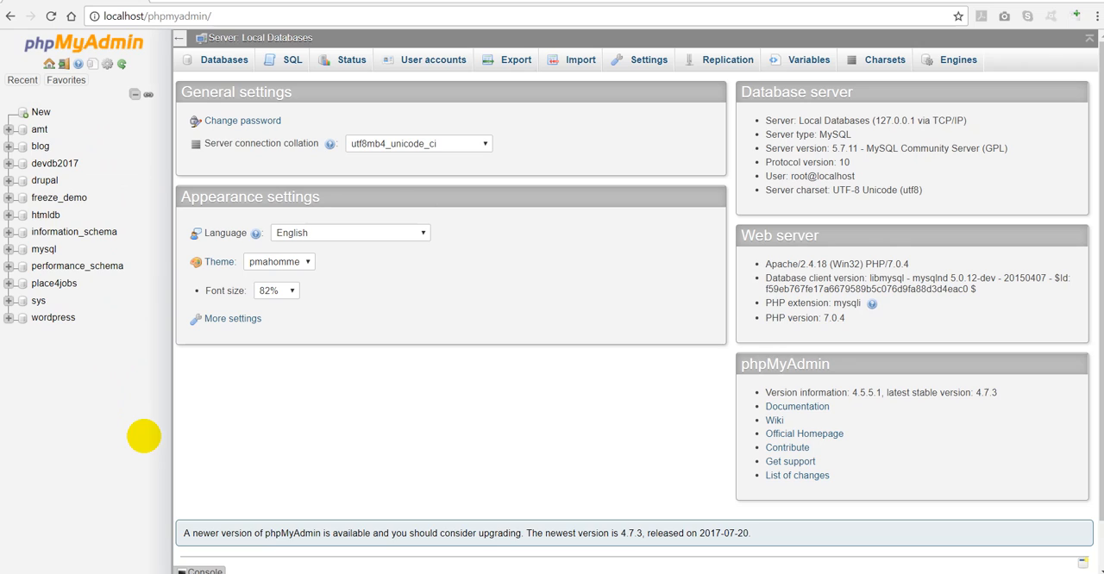
mouse_move(307, 407)
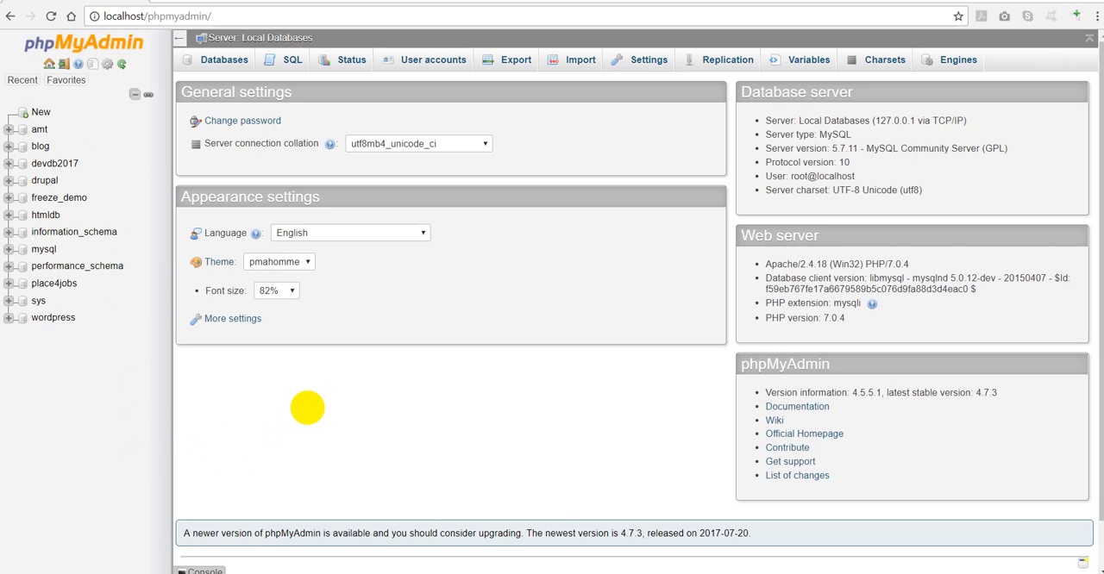
mouse_move(138, 484)
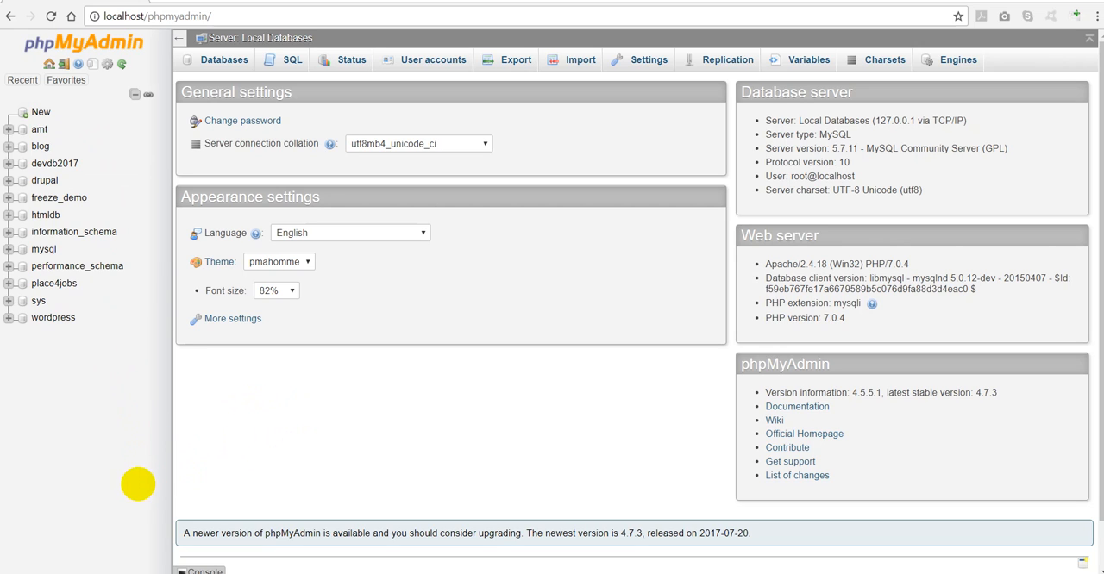
mouse_move(327, 463)
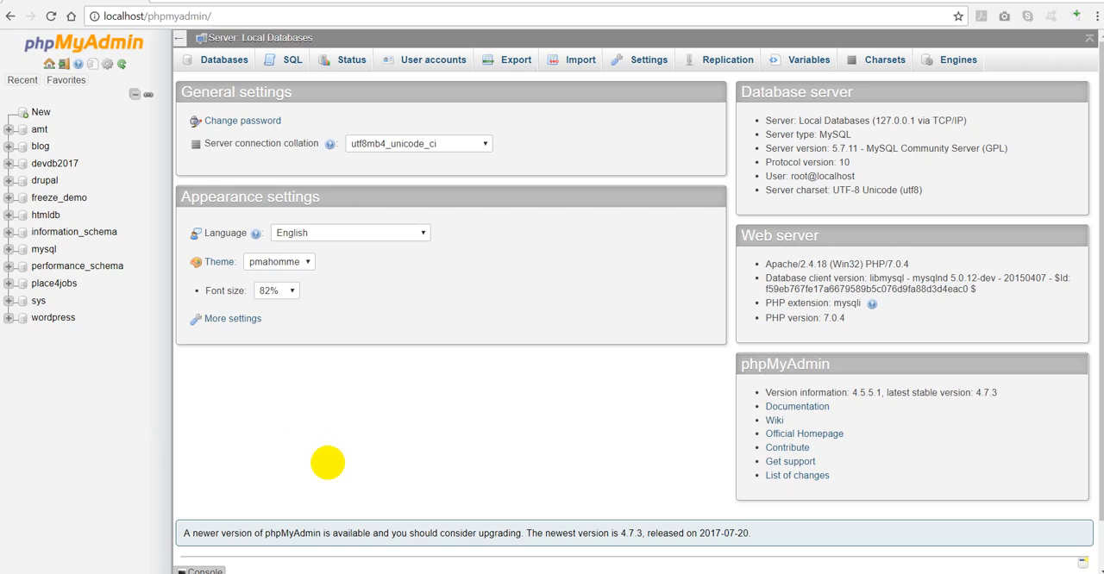
mouse_move(86, 506)
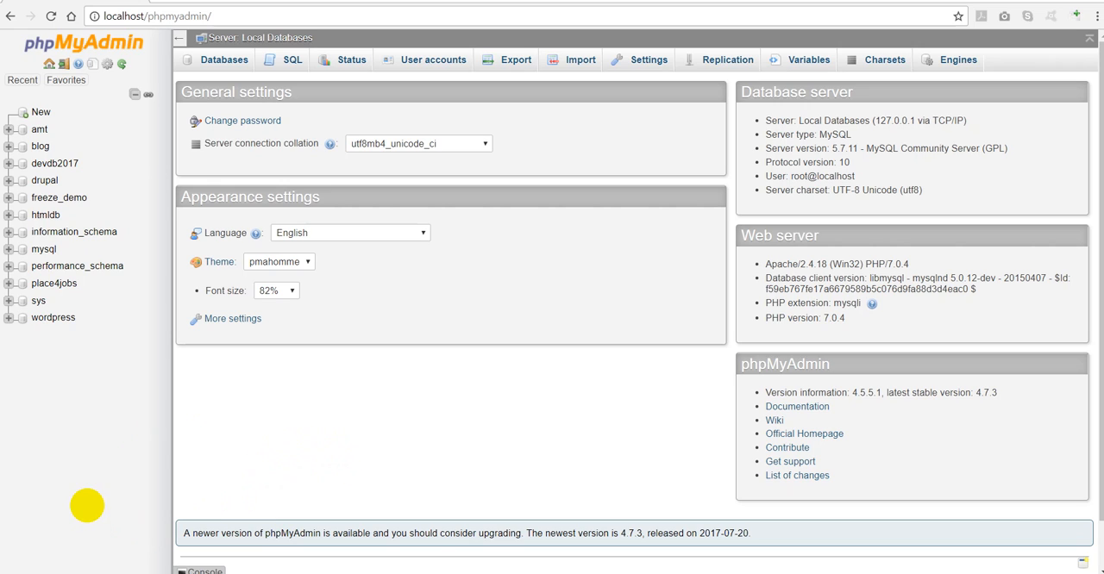
mouse_move(115, 479)
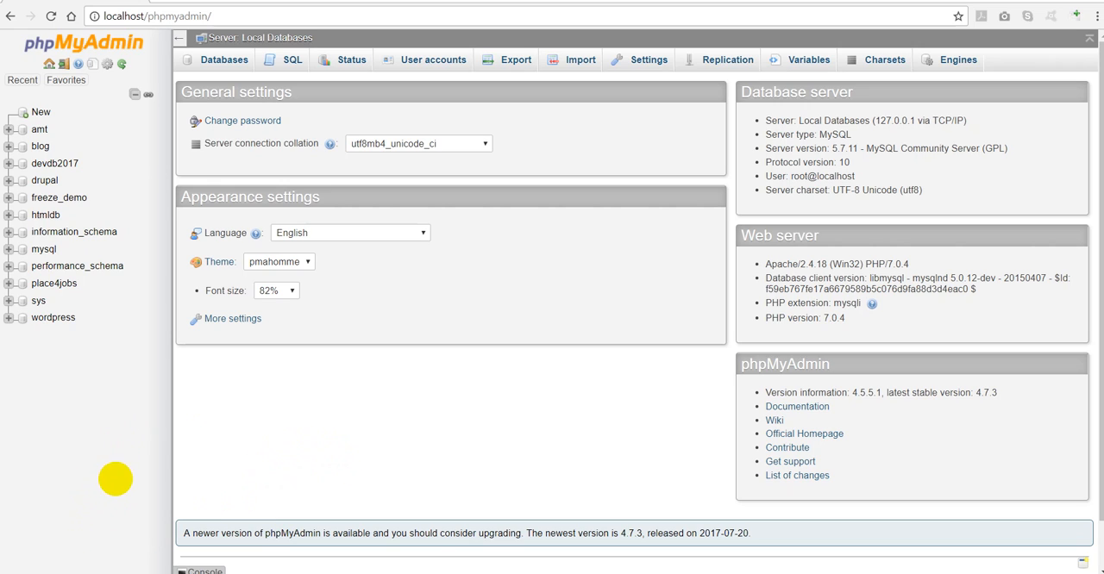
mouse_move(207, 345)
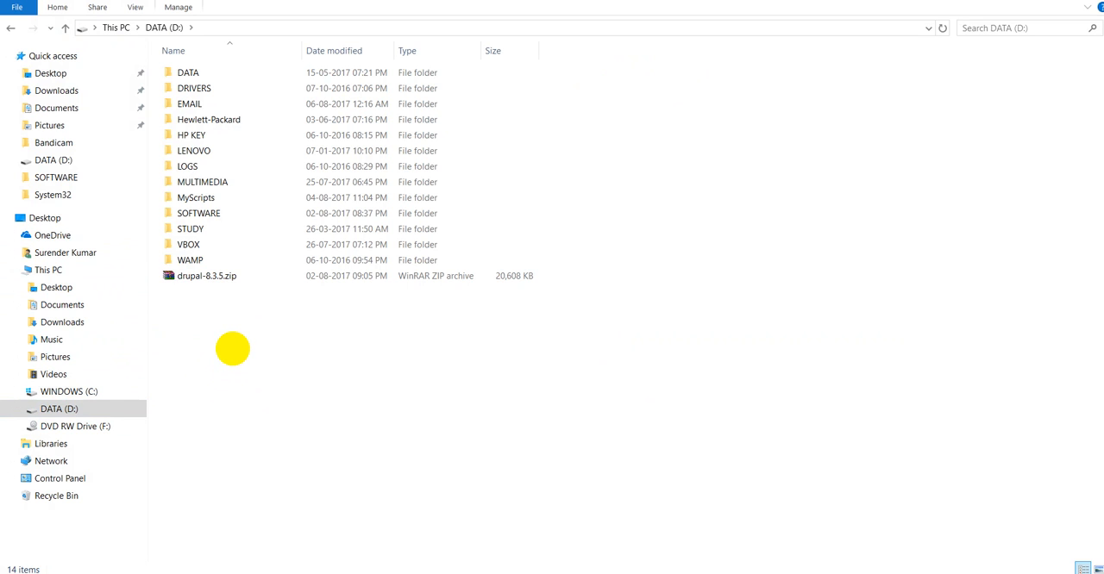
Browse through WAMP, bin, mysql and mysql5.7.11 to the bin folder holding mysql.exe.
click(190, 259)
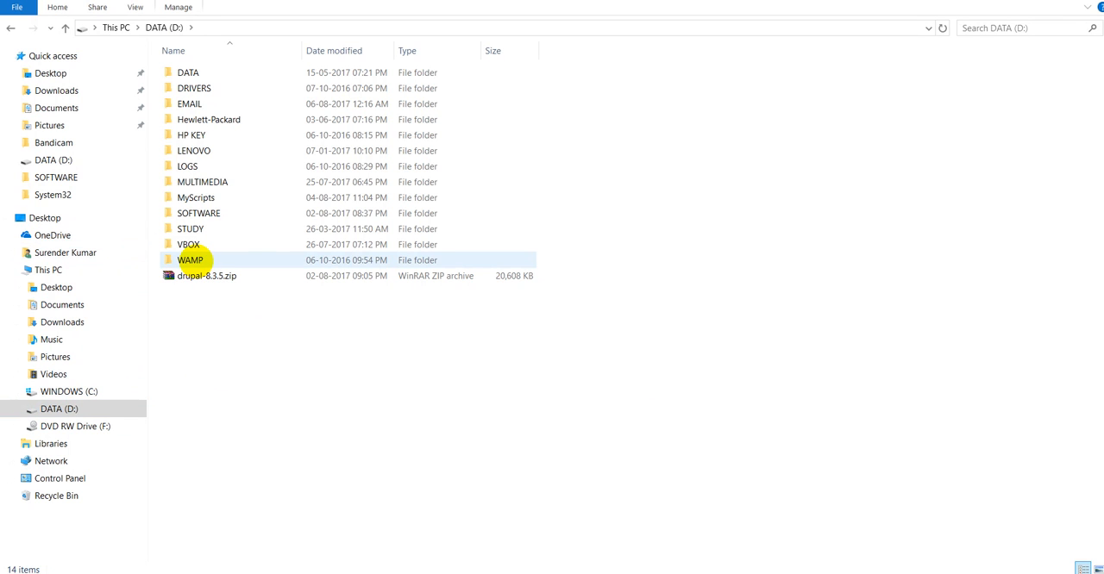
double_click(190, 260)
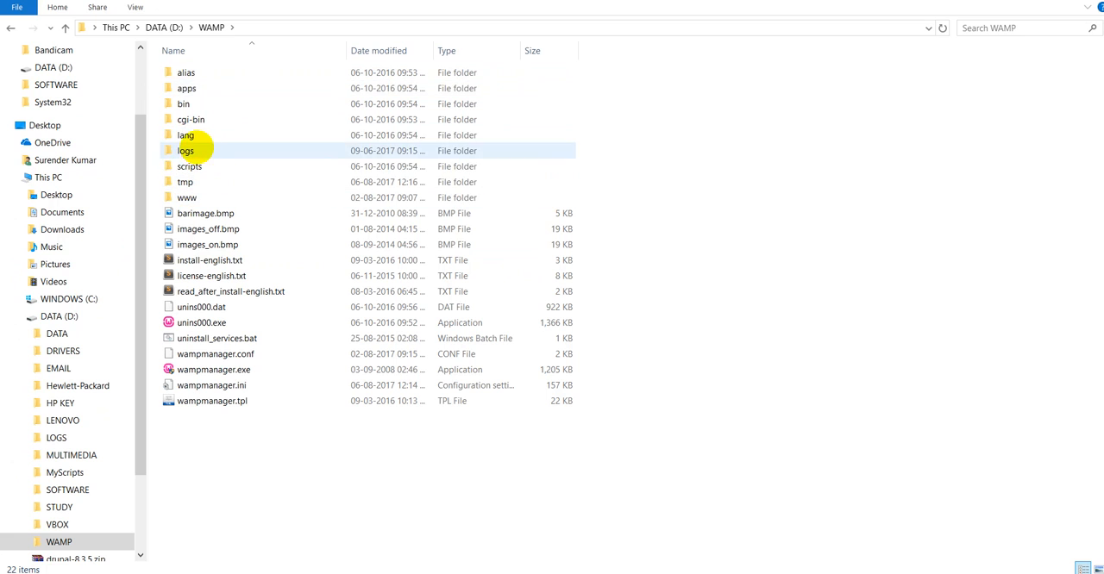
click(184, 103)
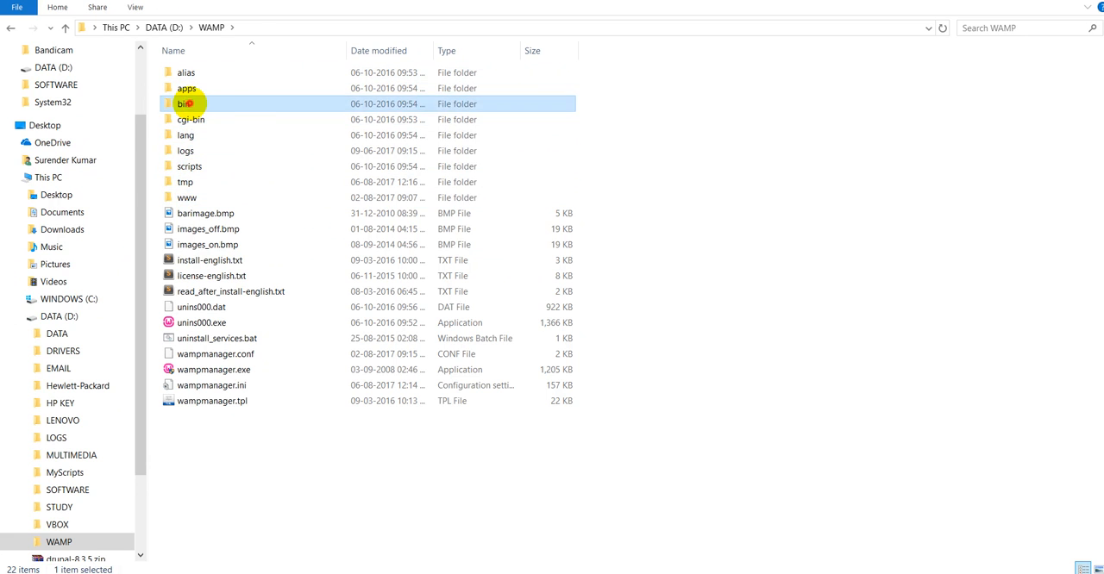
double_click(183, 104)
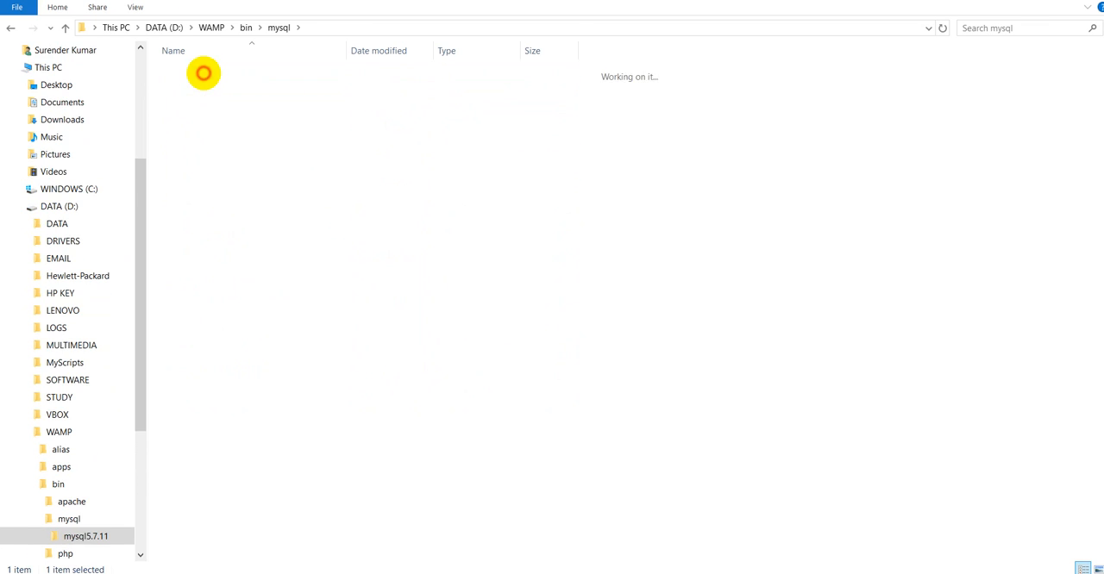
double_click(86, 537)
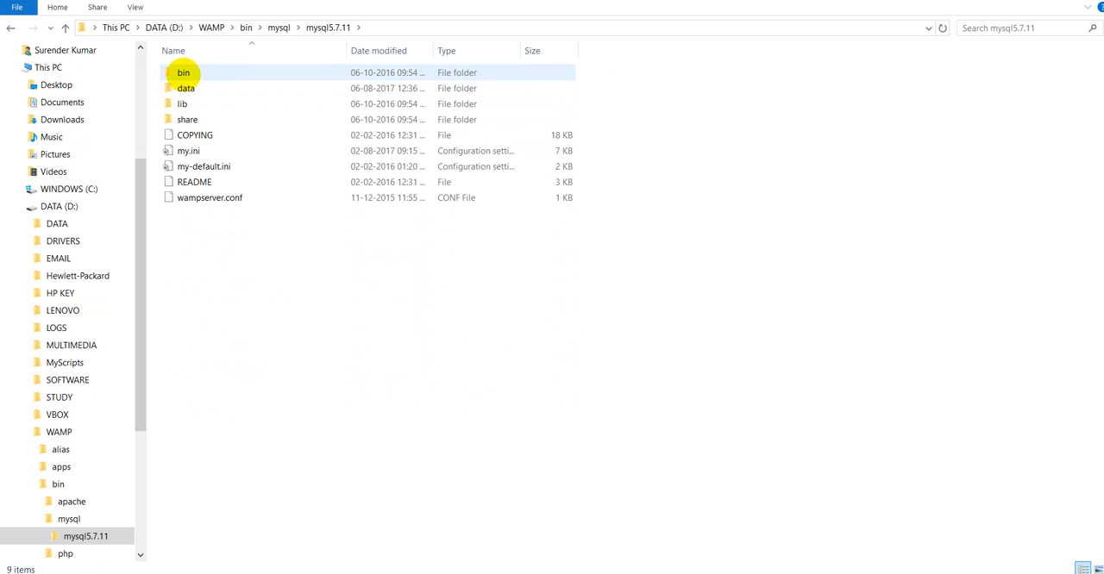
double_click(183, 71)
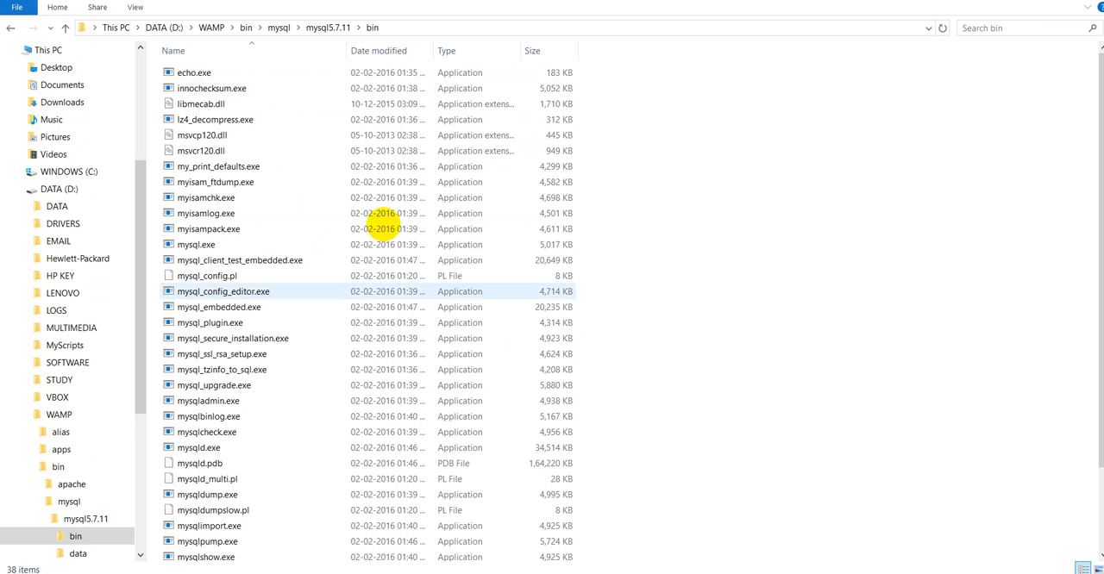
click(209, 479)
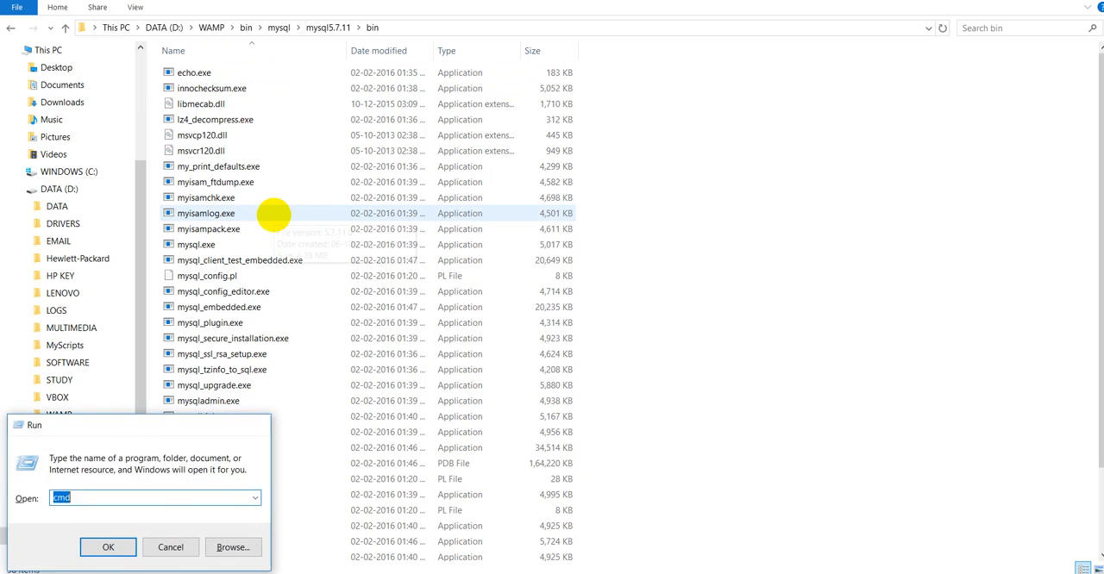
Launch Command Prompt from the Run dialog holding 'cmd'.
click(108, 547)
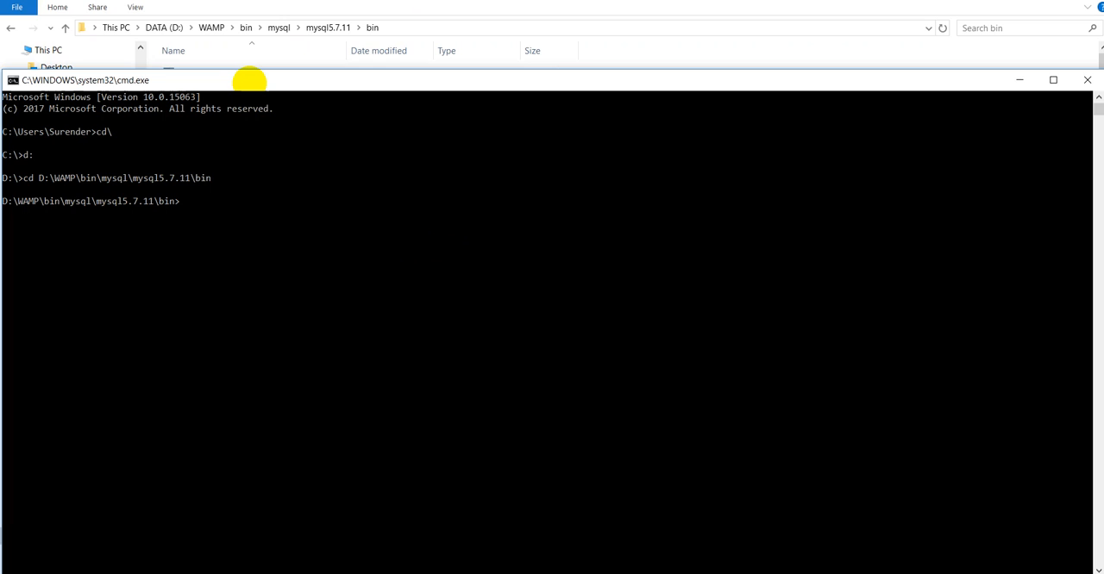
Run 'mysqldump.exe -u root -p --all-databases > D:\DBs.sql'.
text(mysql)
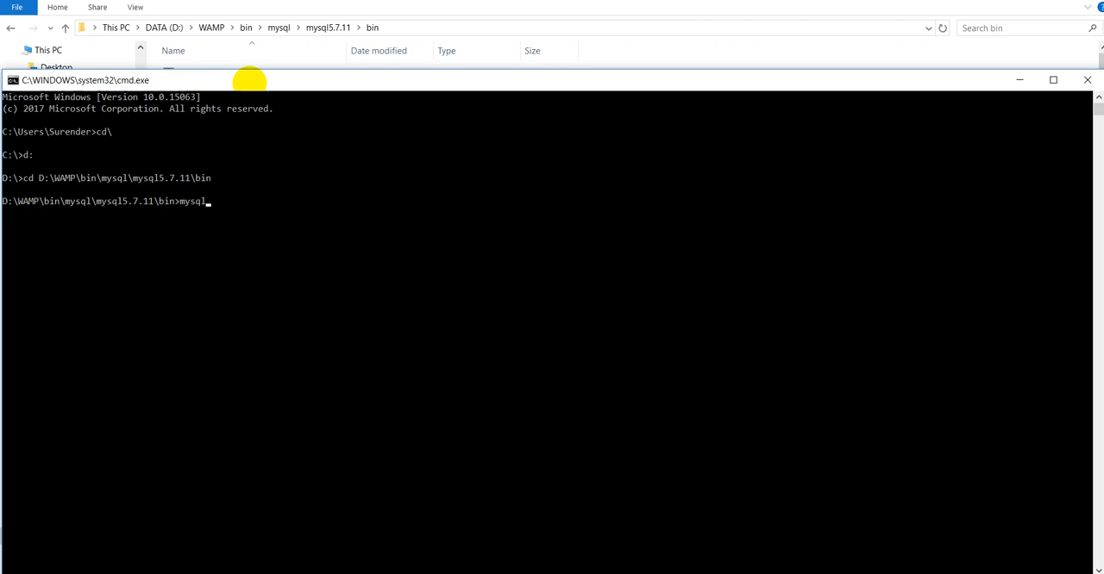
text(dump.exe -)
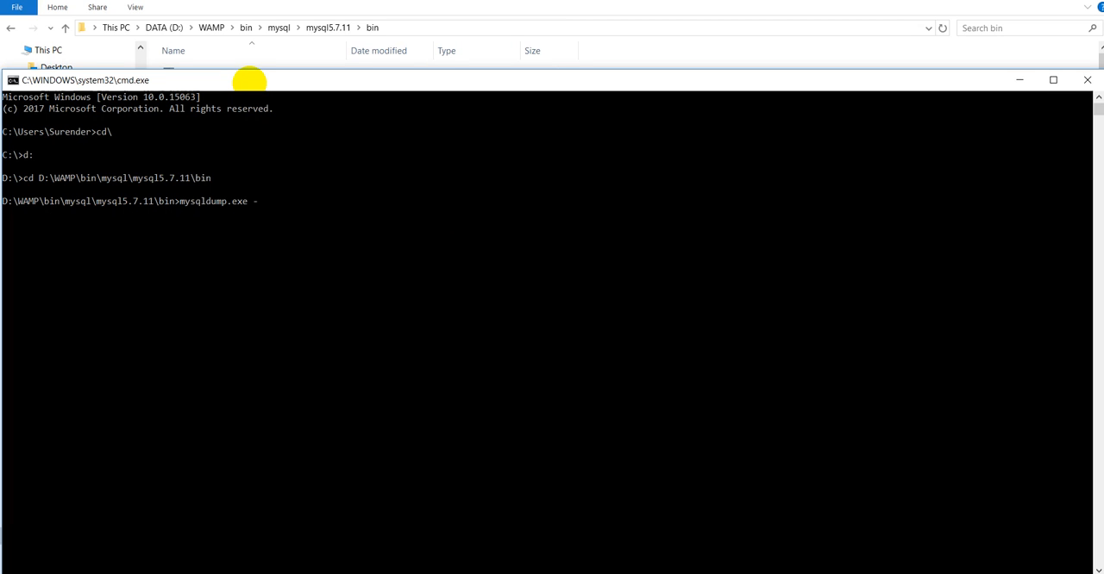
text(u)
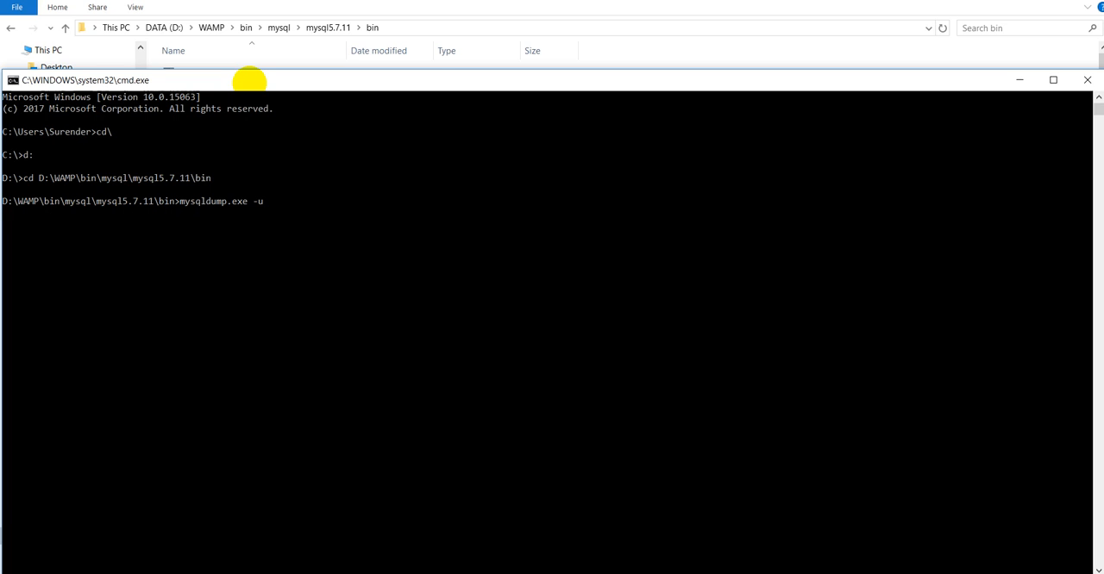
text(root)
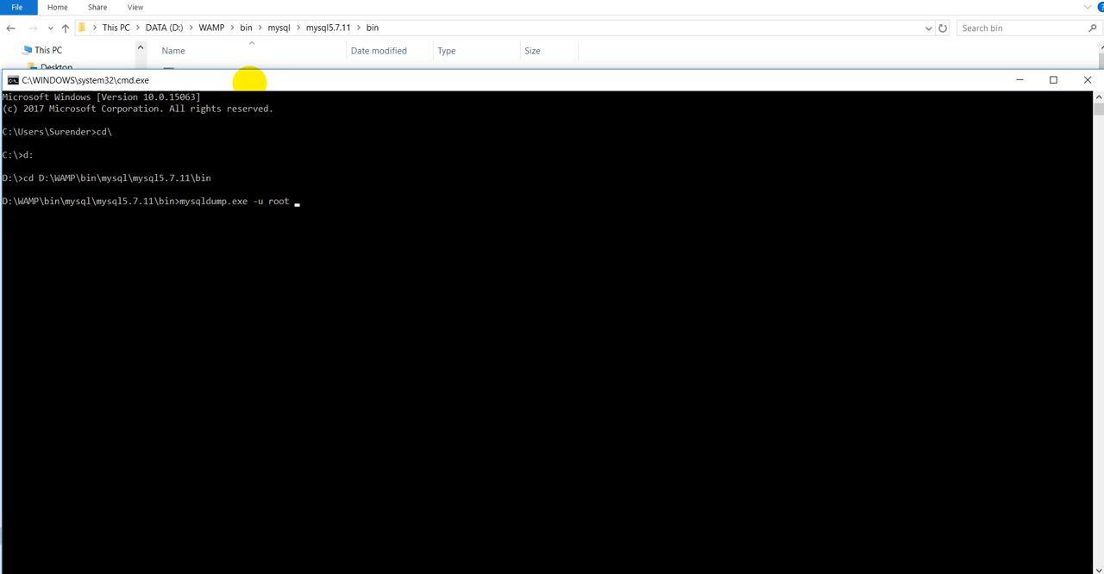
text(-p --)
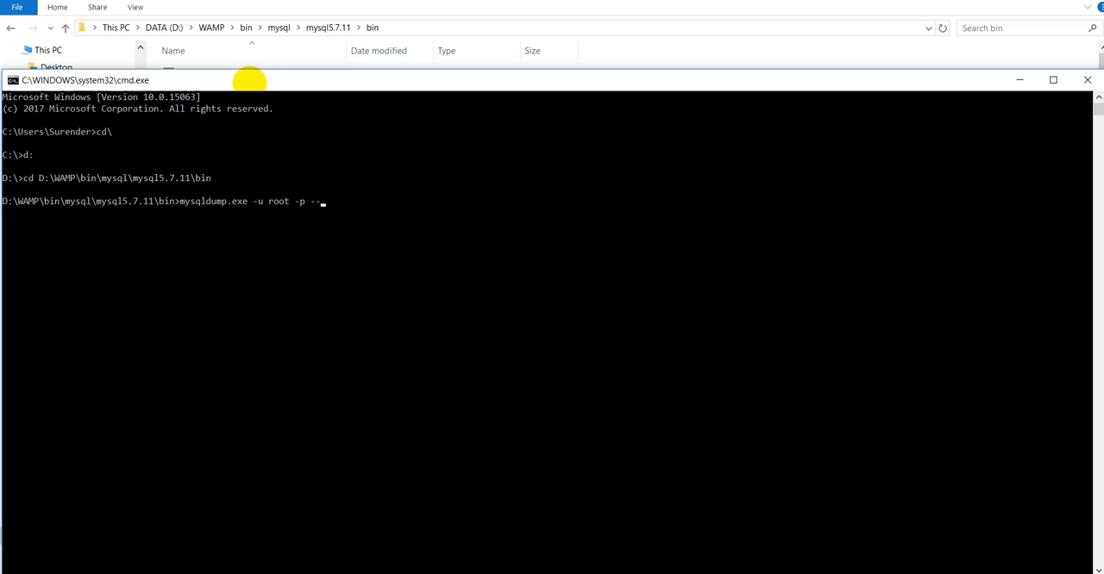
text(al)
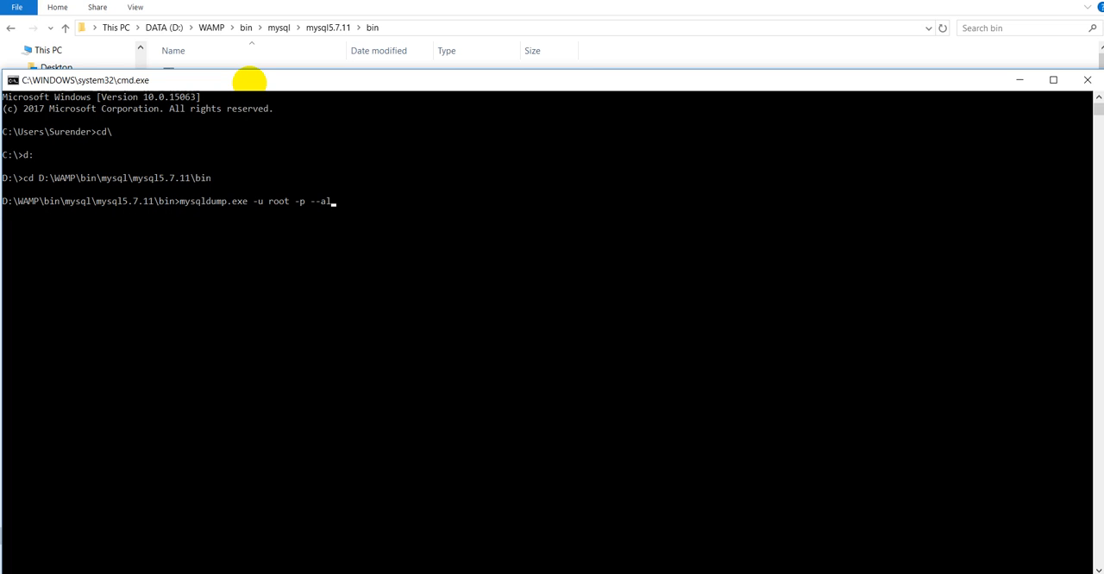
text(l-dat)
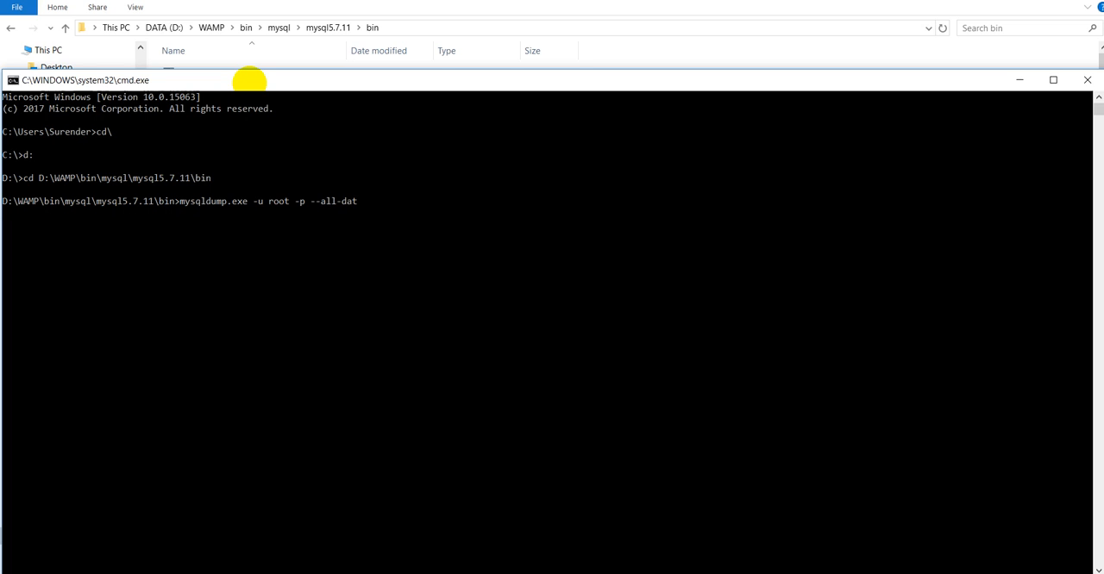
text(a)
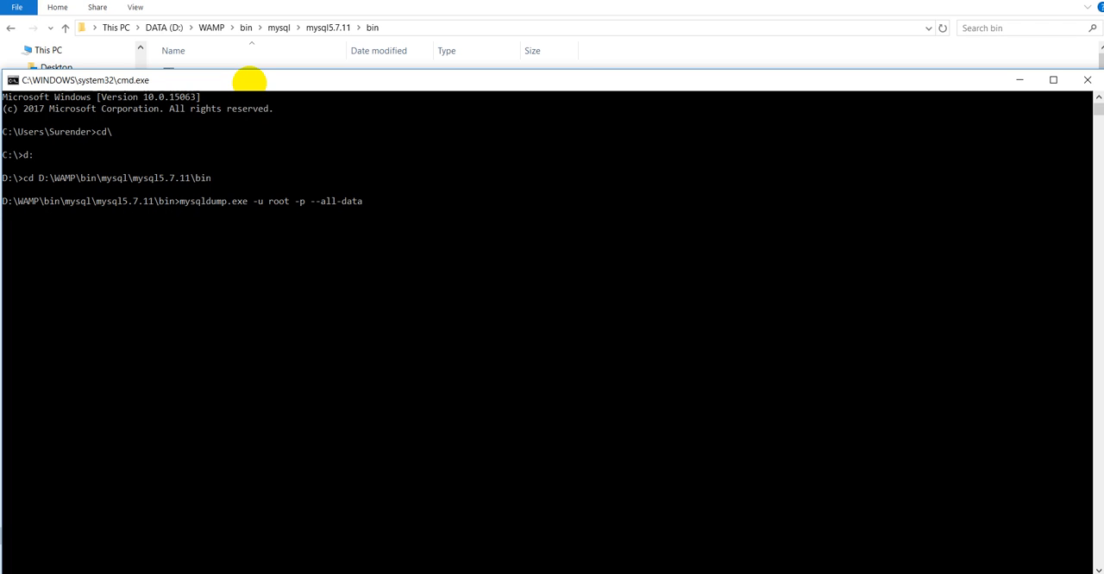
text(bases >)
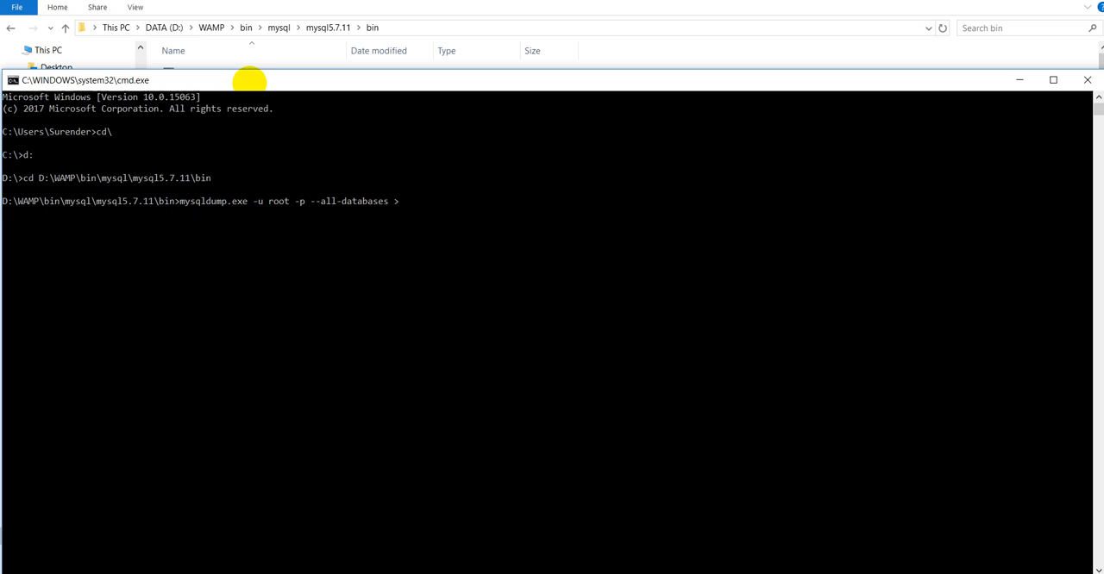
text(D:\)
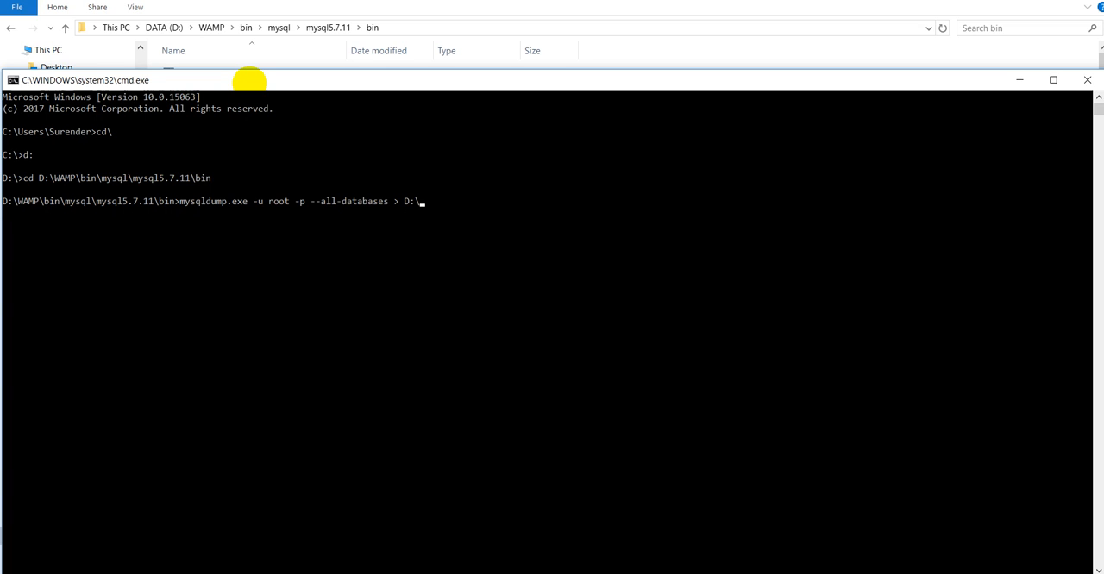
text(DBs)
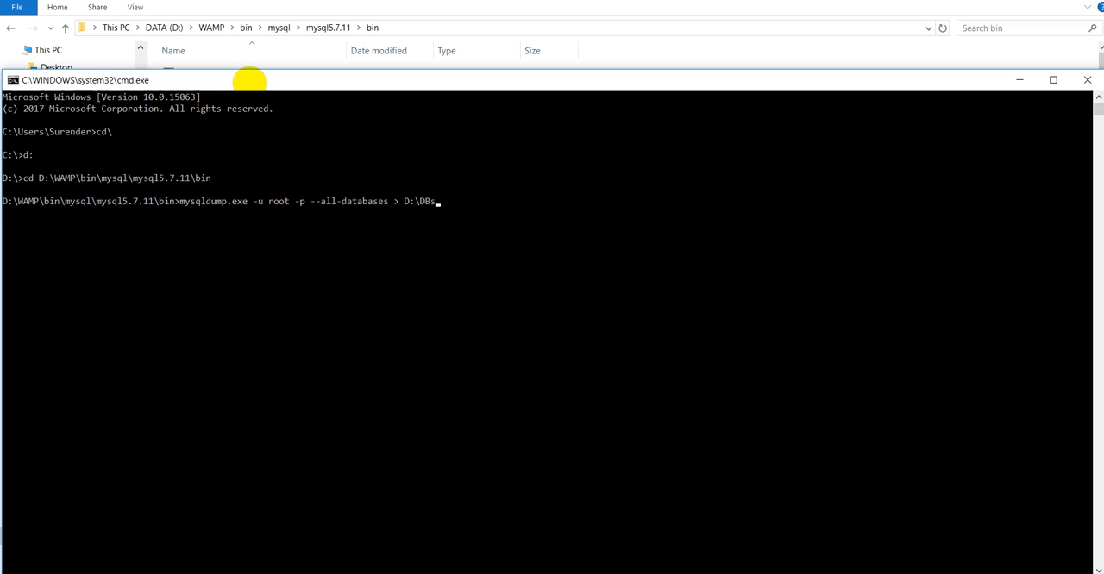
text(.sql)
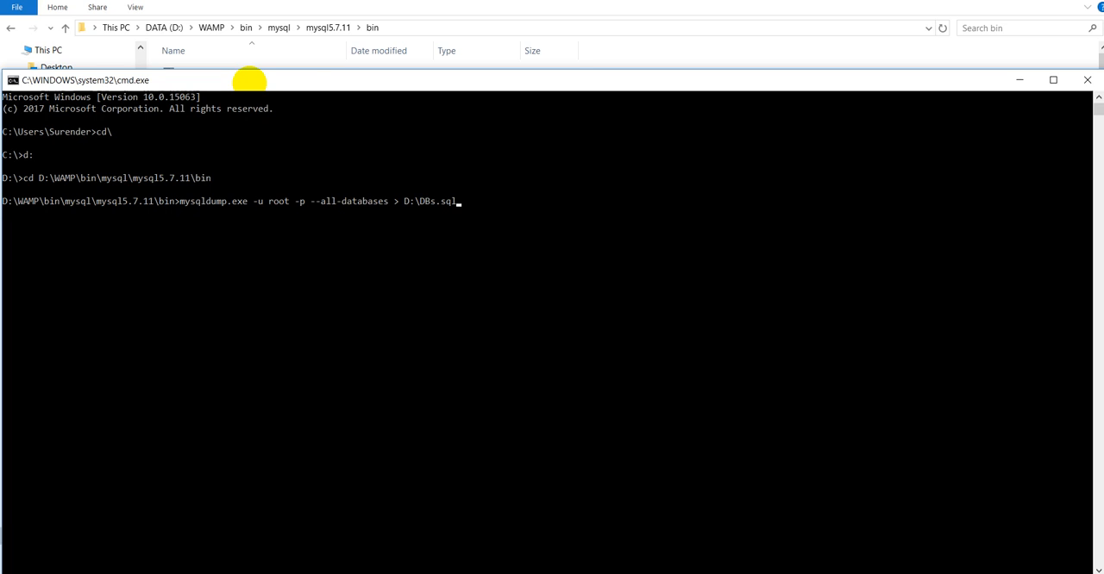
key(Return)
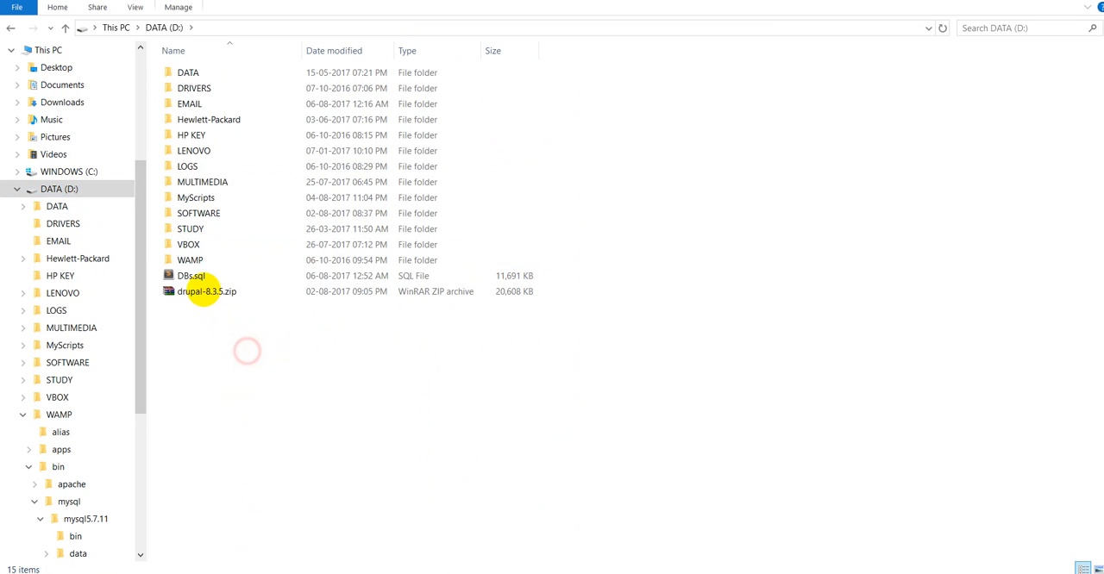
Open DBs.sql from the D: drive in Sublime Text.
click(190, 276)
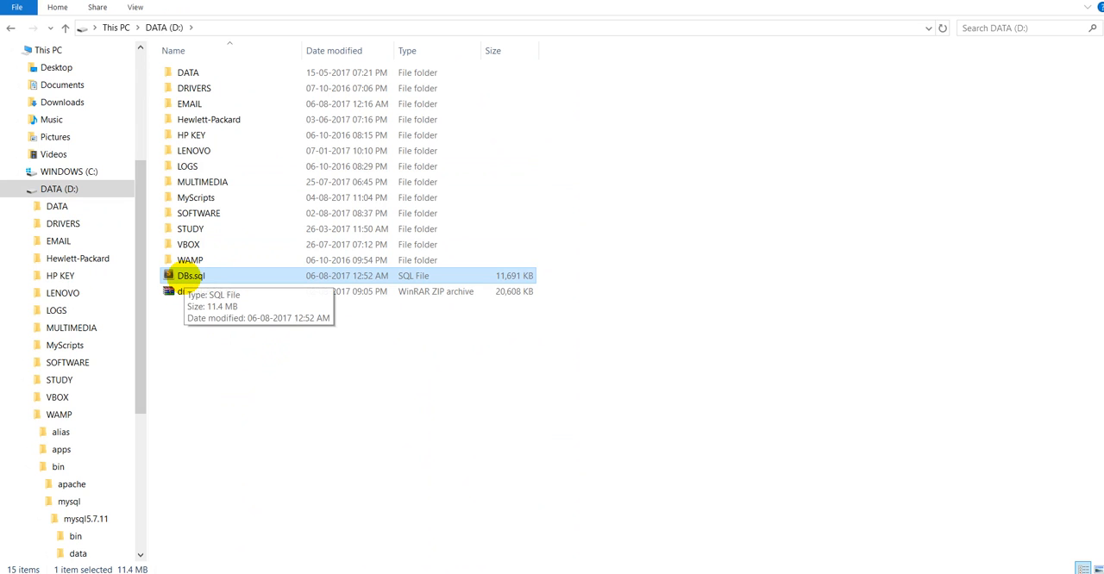
mouse_move(191, 275)
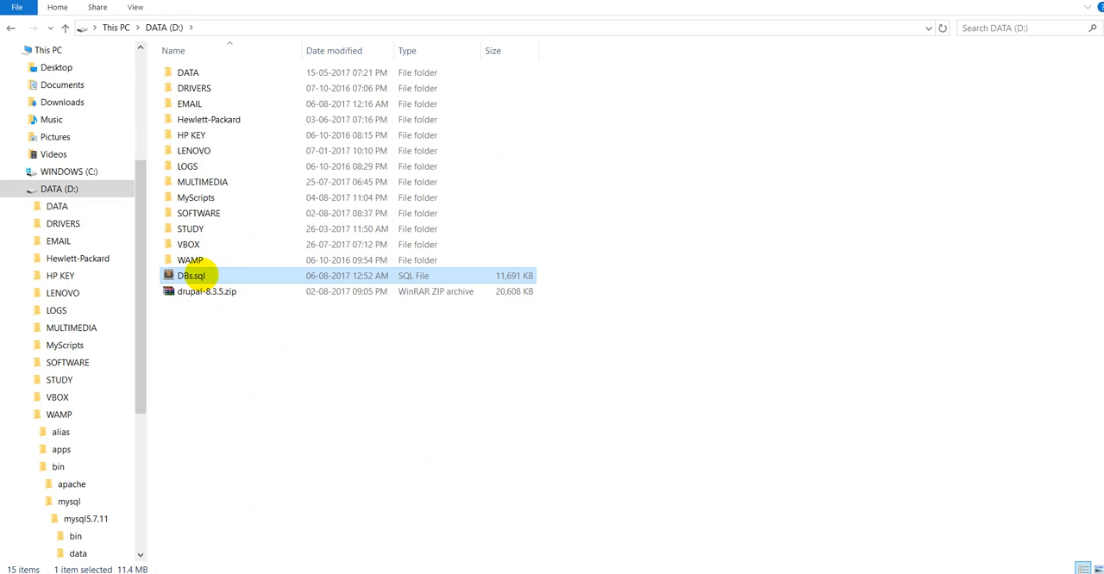
double_click(190, 275)
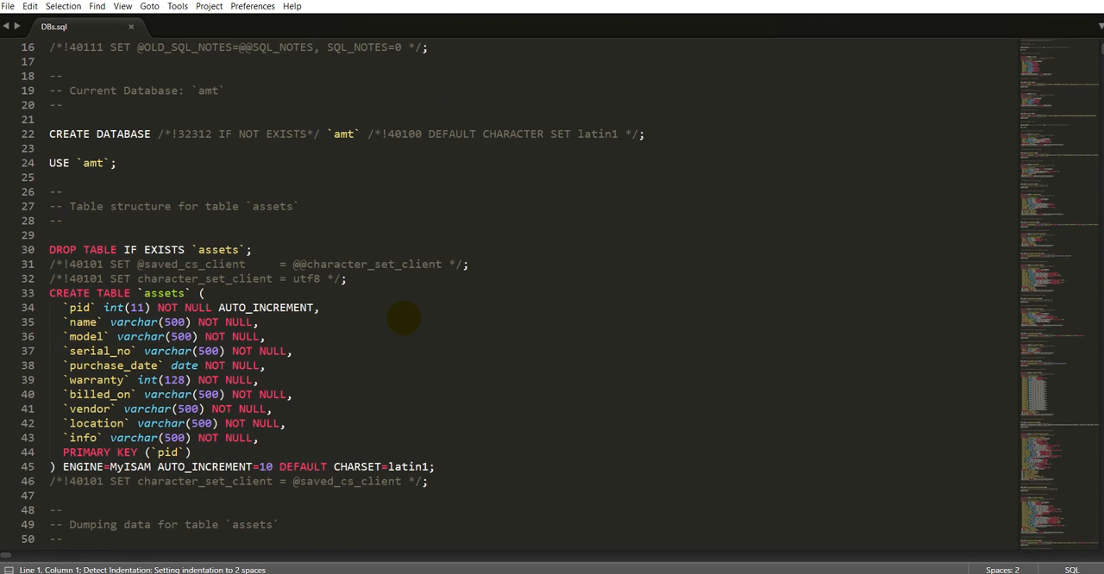
scroll(down, 3)
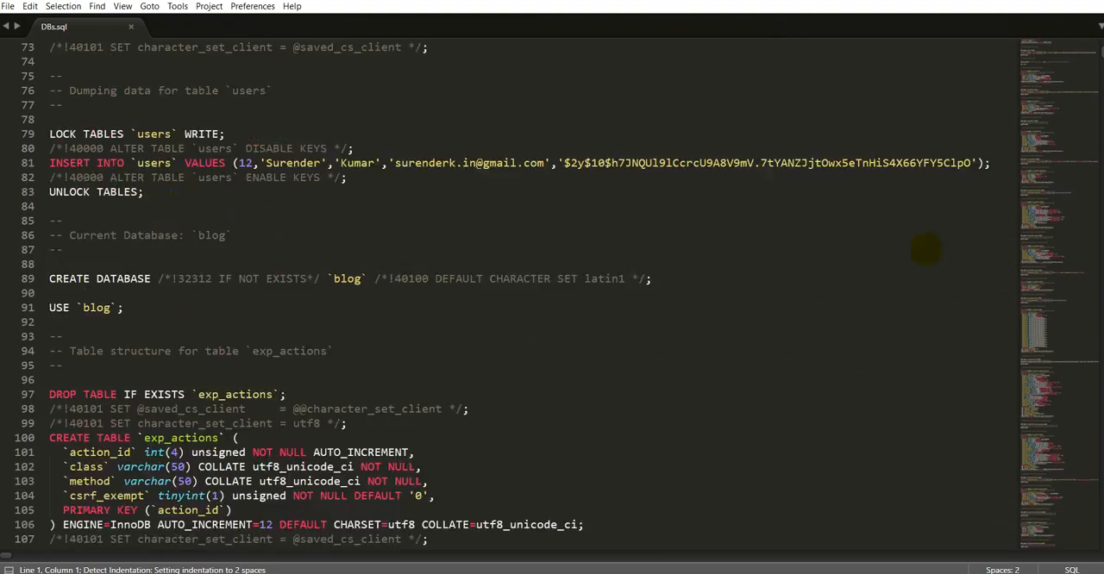
scroll(down, 3)
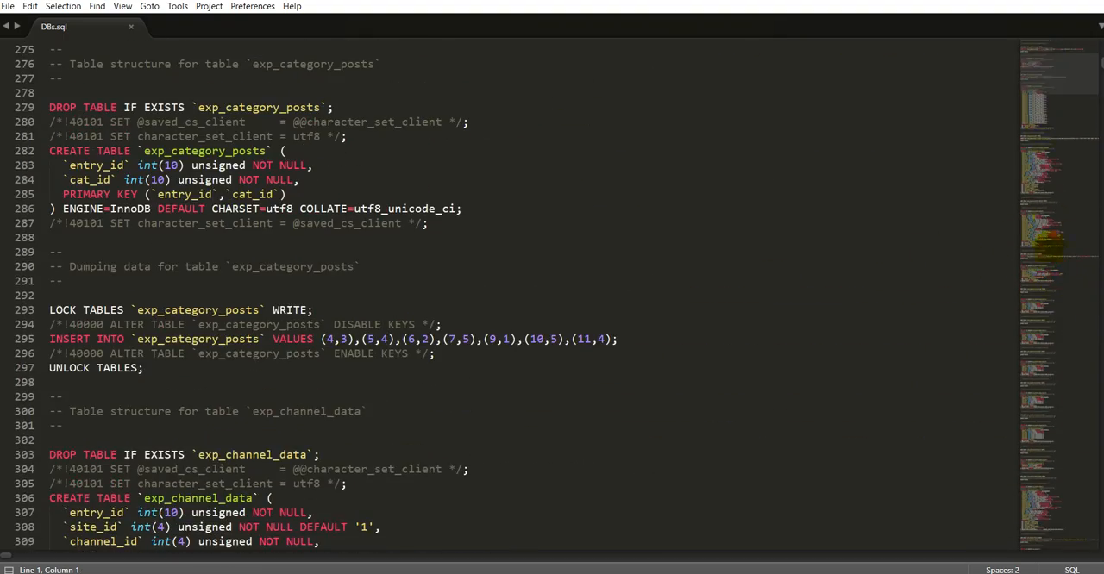
scroll(down, 3)
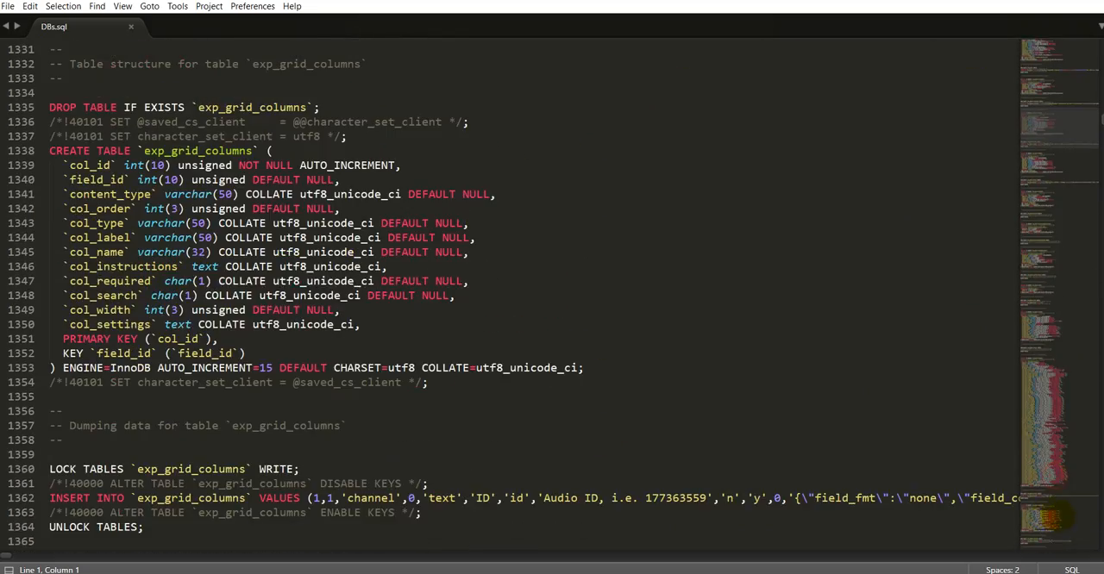
scroll(down, 3)
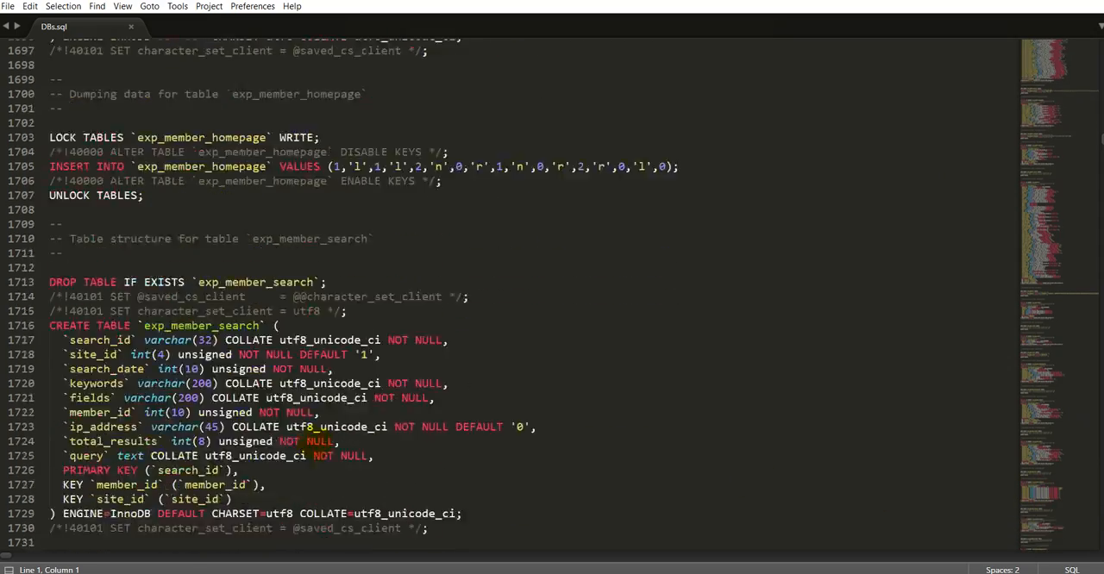
scroll(down, 3)
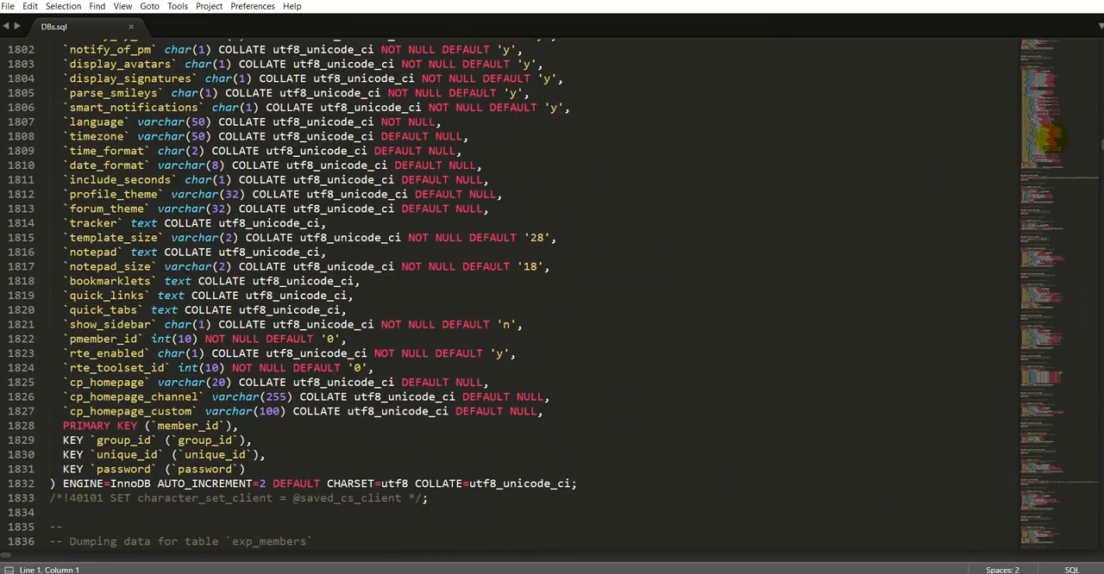
scroll(down, 3)
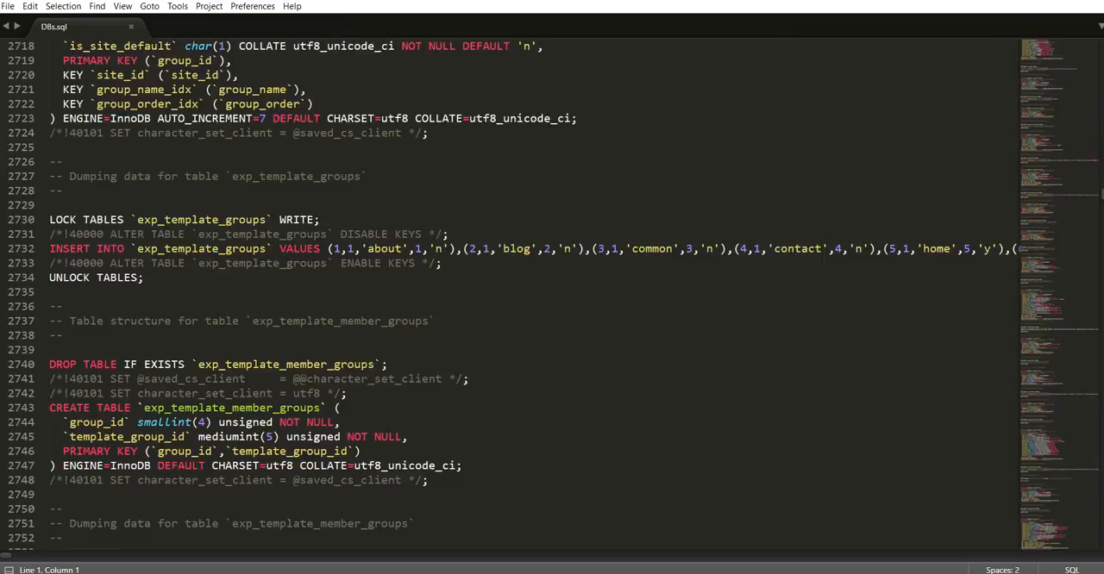
scroll(down, 3)
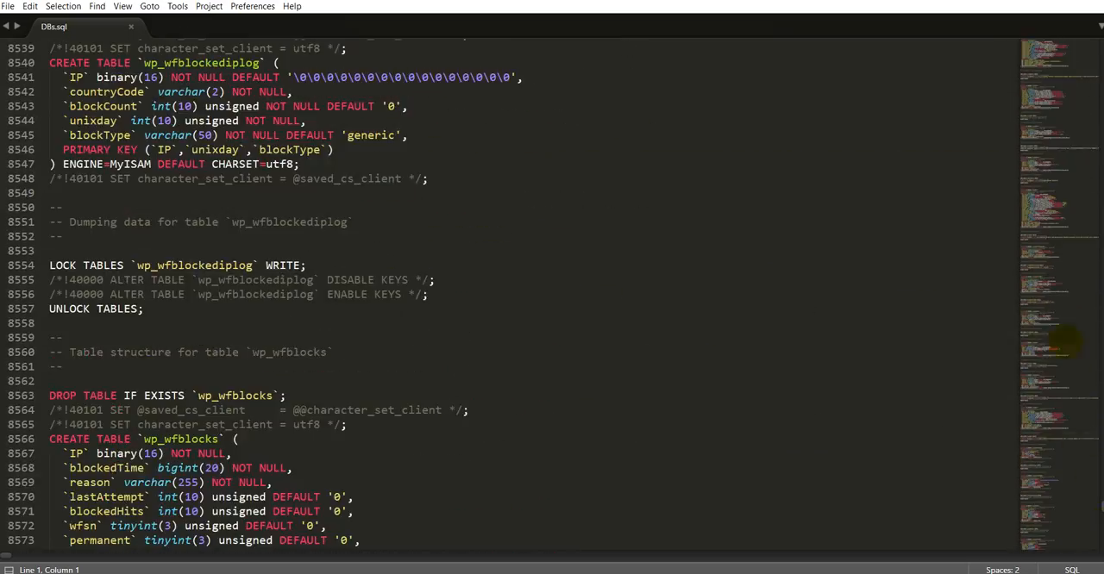
key(ctrl+Home)
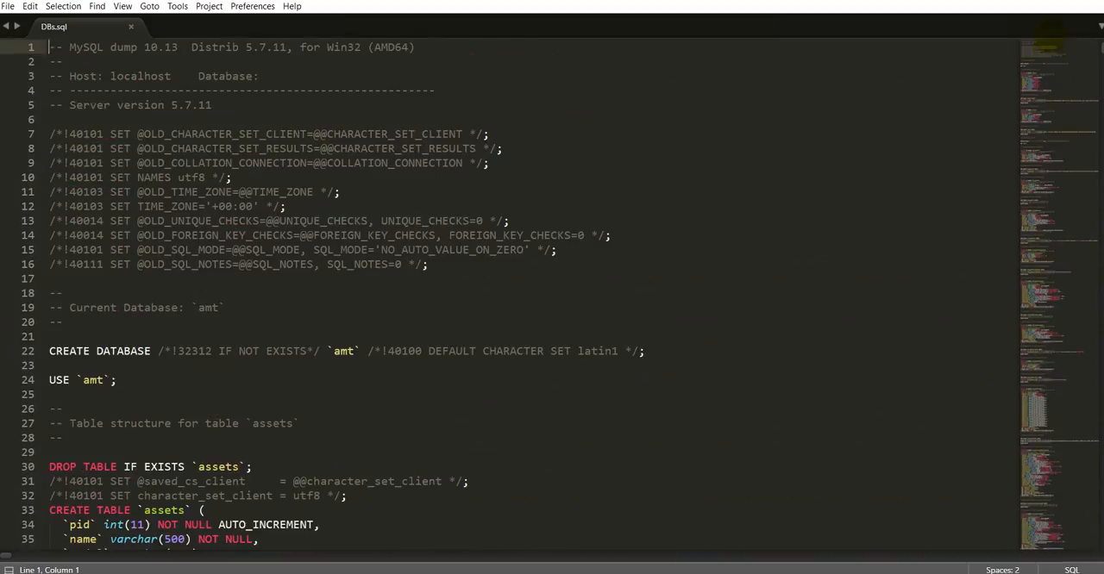
mouse_move(435, 280)
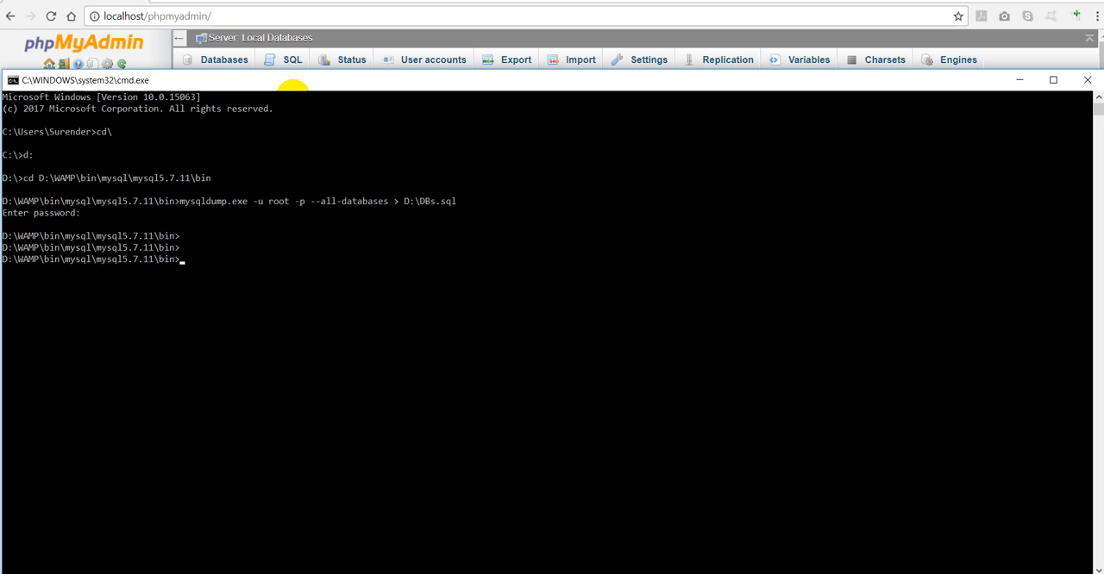
Run 'mysql -u root -p < D:\DBs.sql' to restore all databases.
text(m)
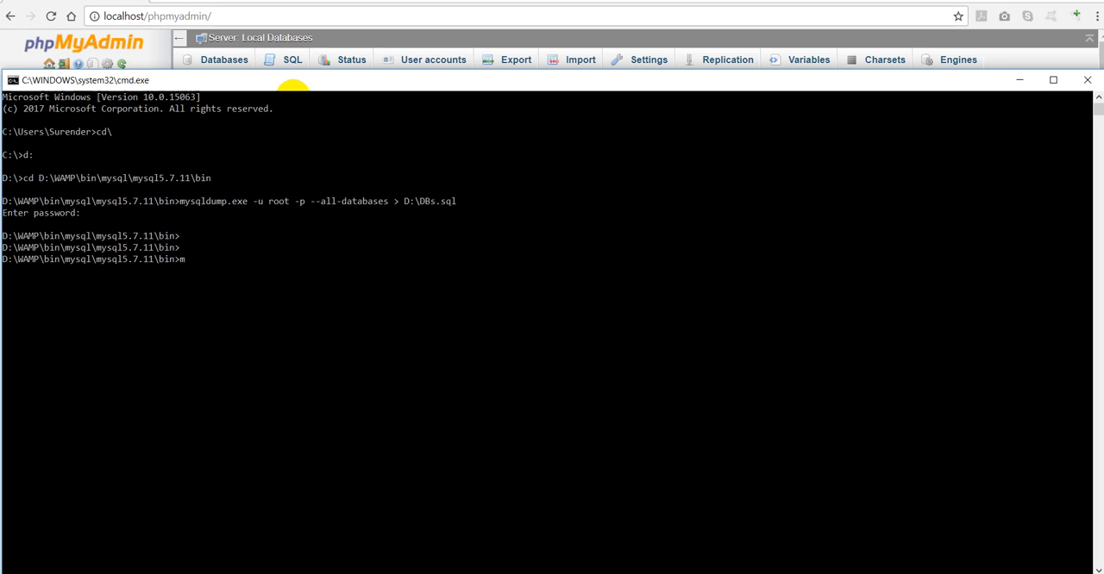
text(ysql)
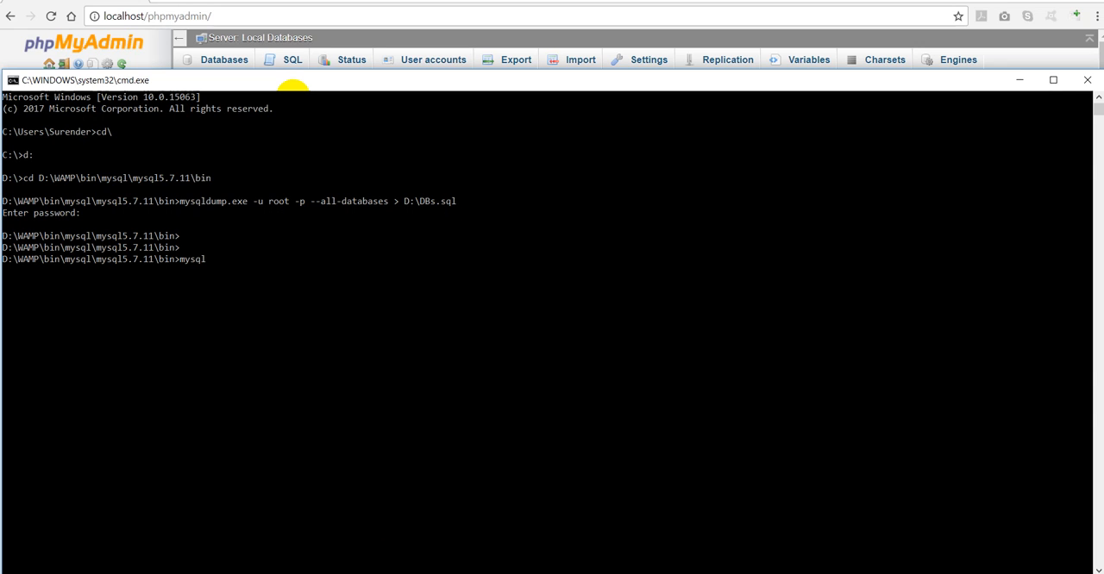
text(-u)
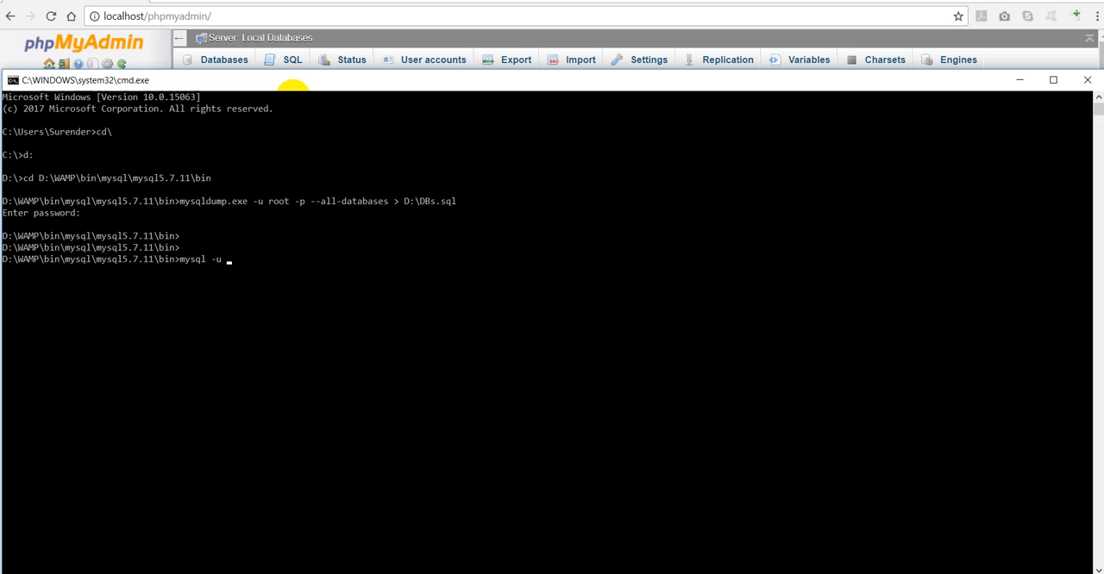
text(root -)
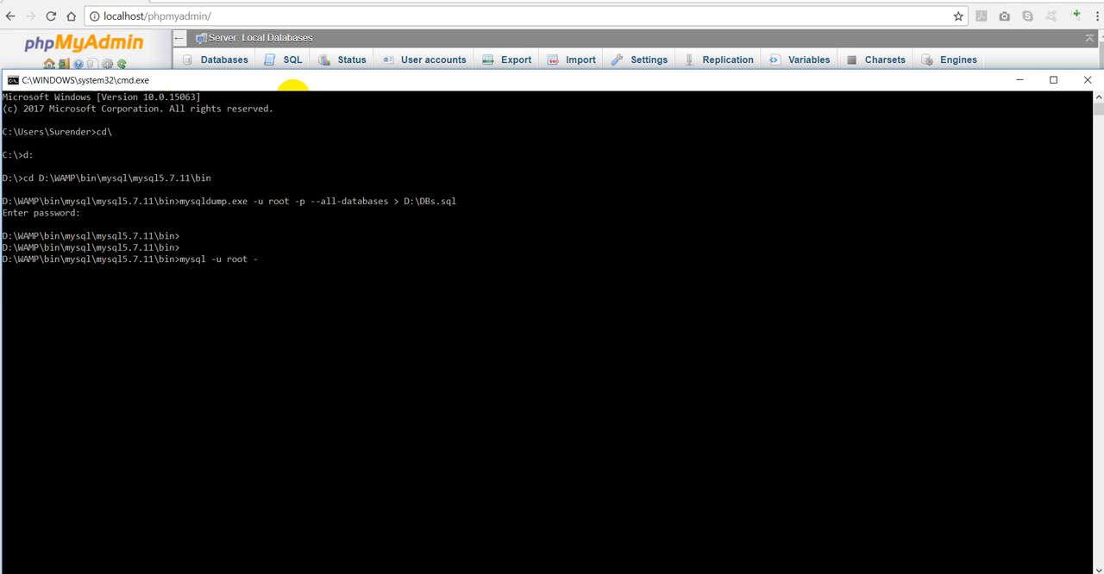
text(p)
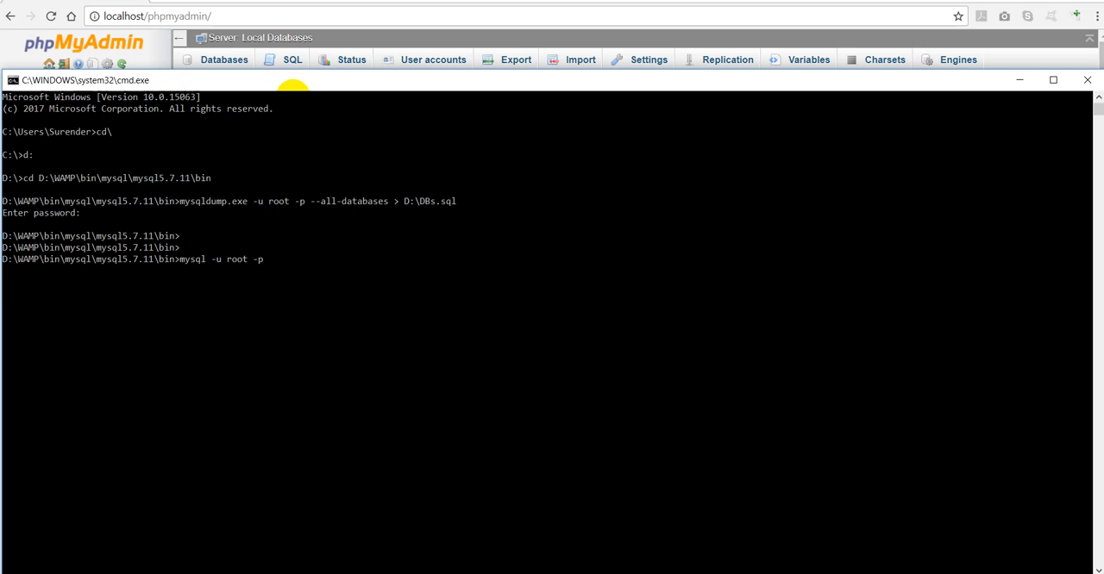
text(< D)
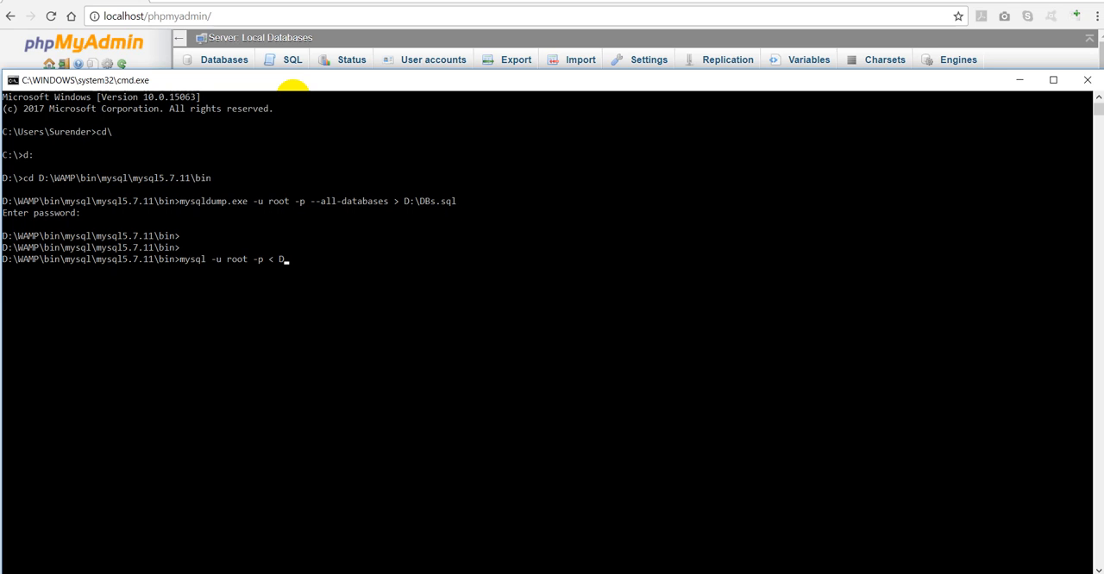
text(\)
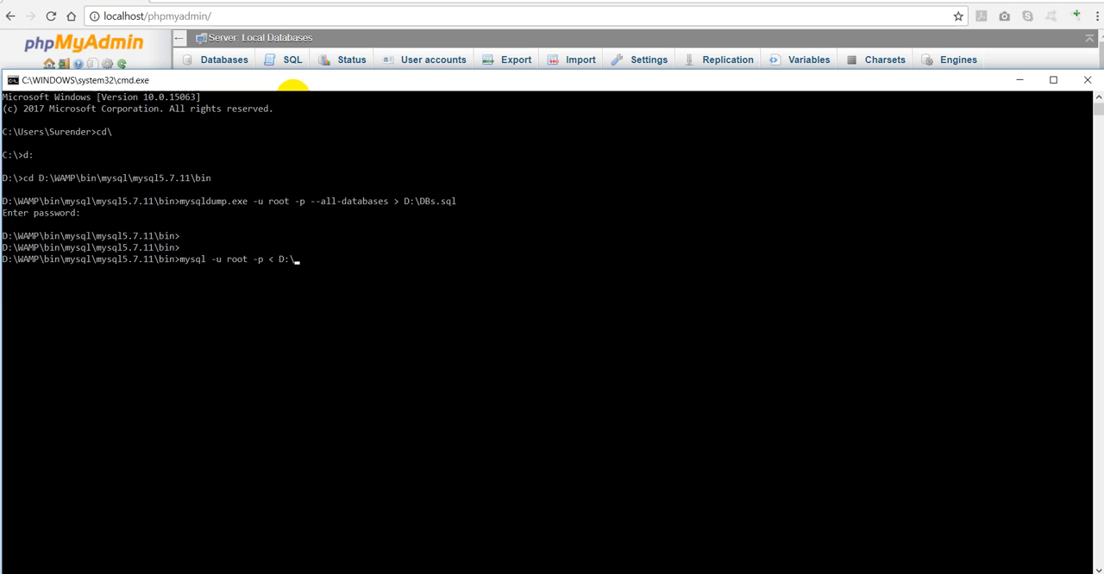
text(DBs.s)
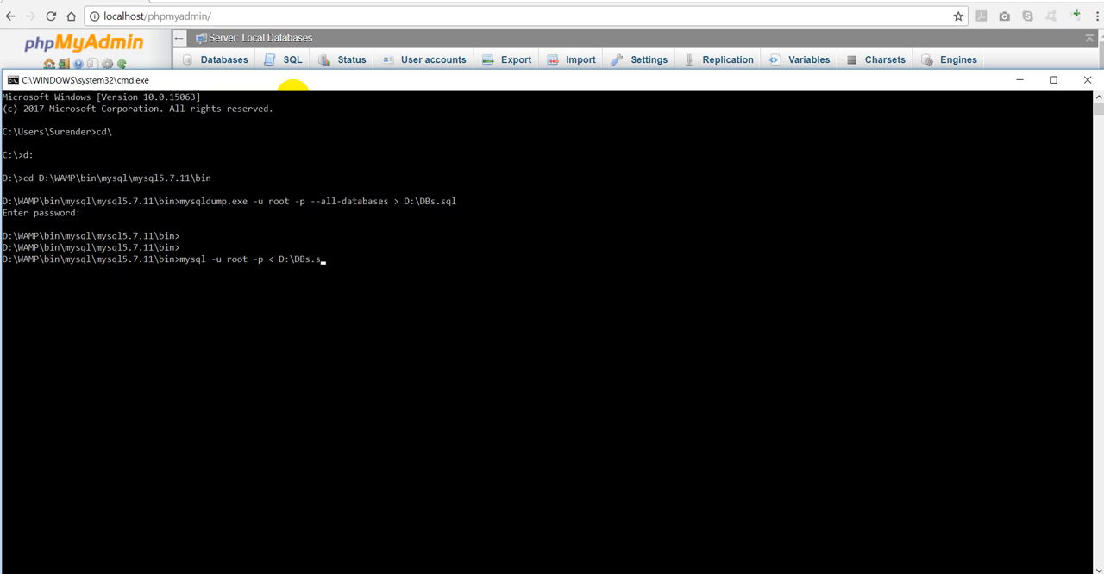
text(ql)
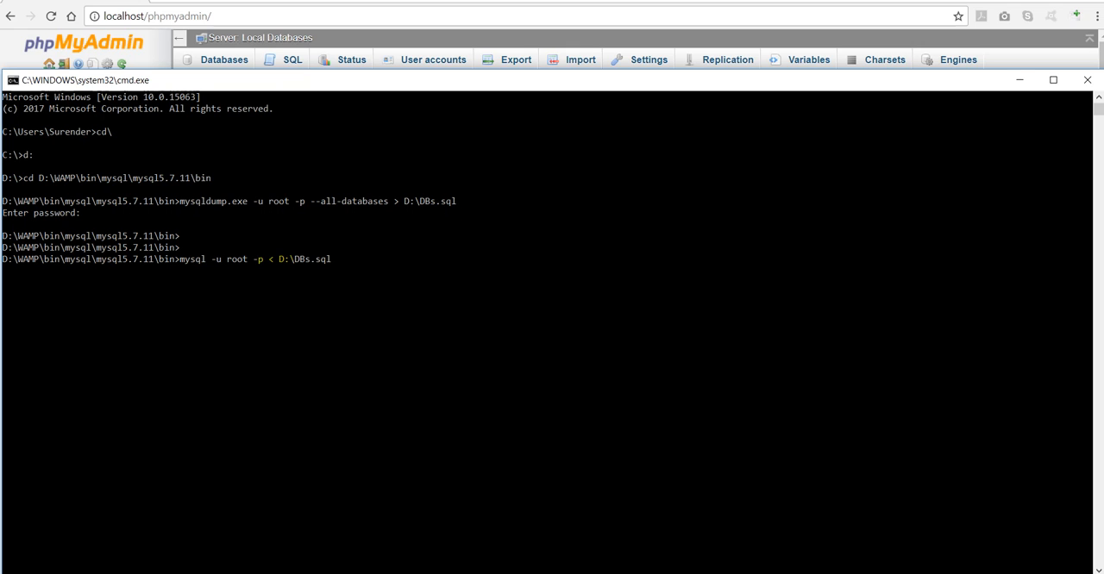
key(Return)
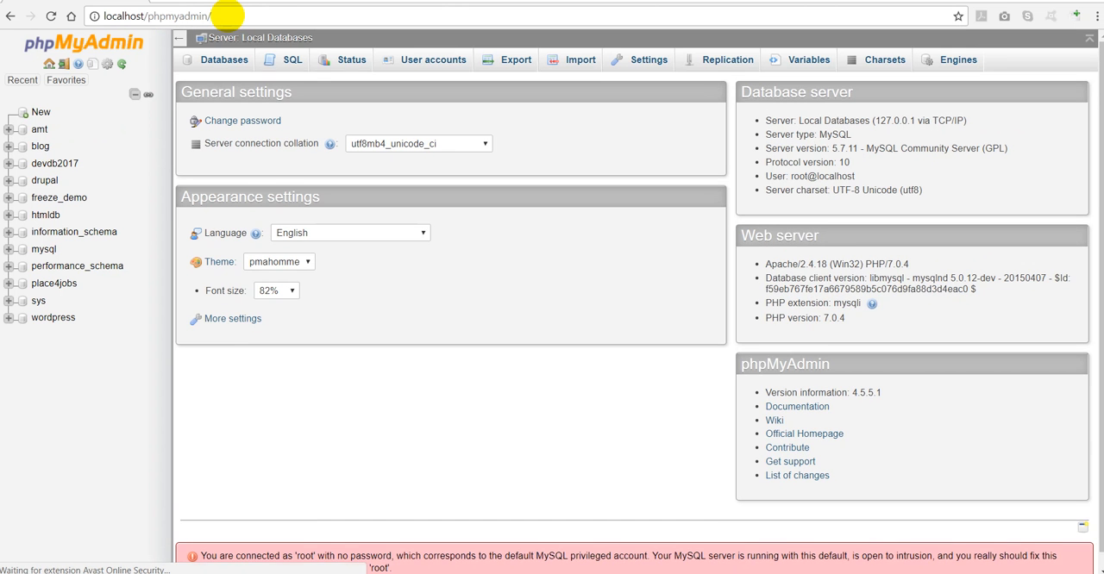
mouse_move(82, 342)
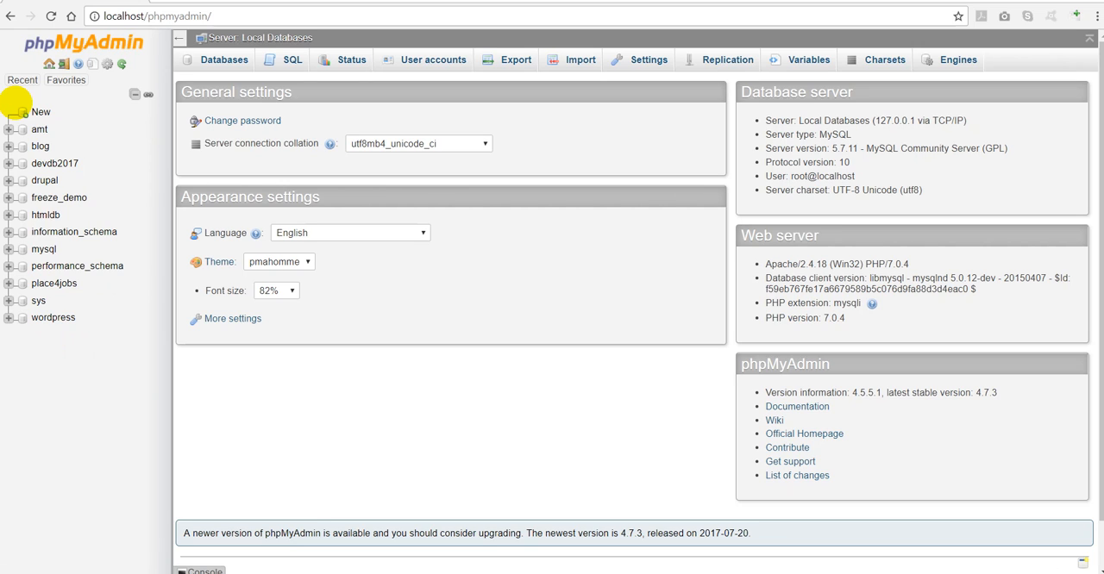
mouse_move(314, 562)
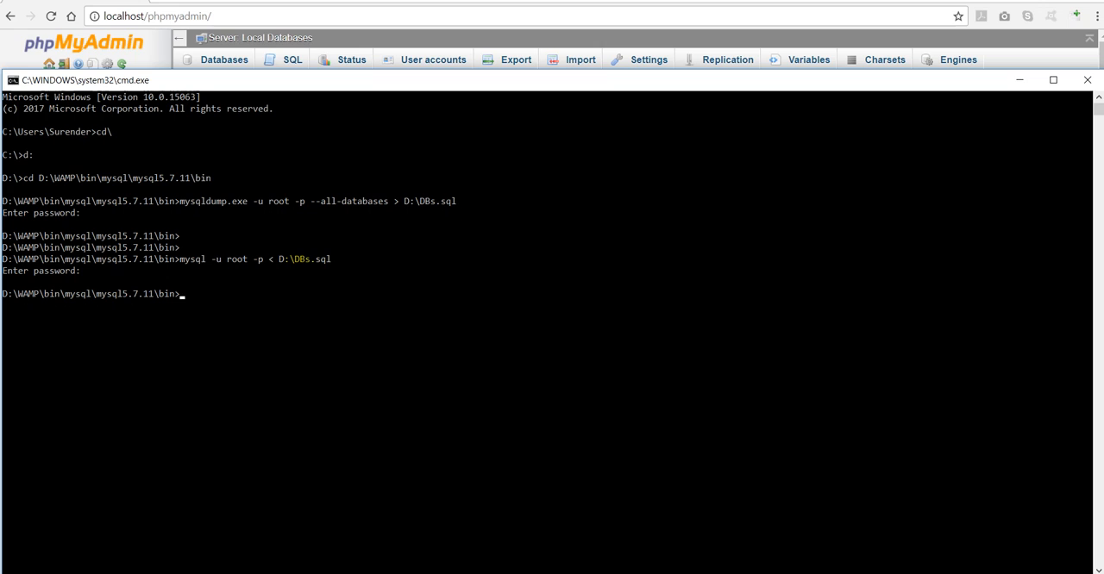
Reuse the earlier command, adding --single-transaction and an output file DBs2.sql.
drag(180, 201, 457, 201)
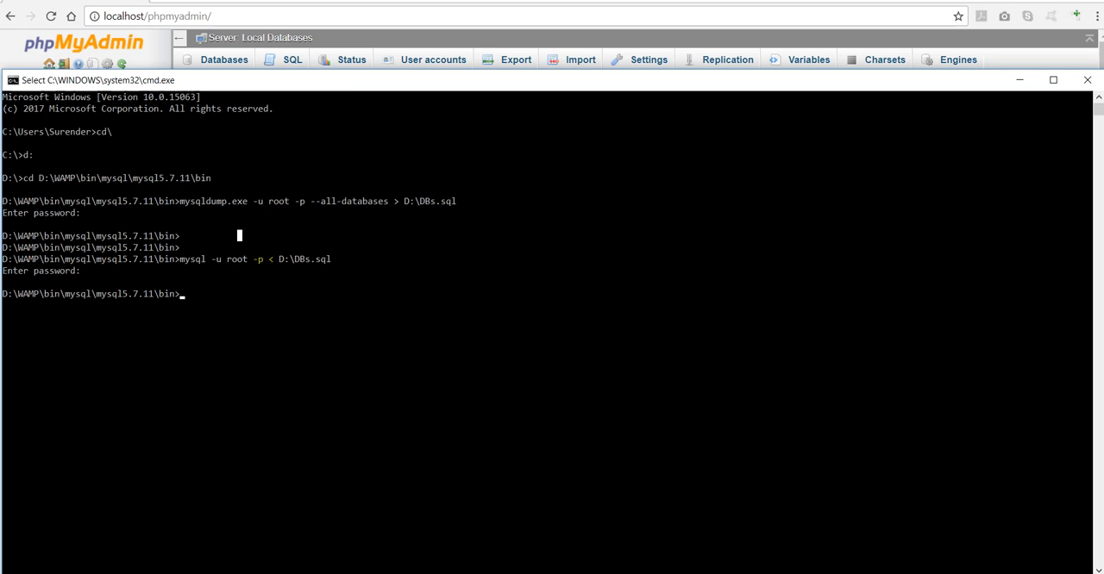
text(mysql -u root -p < D:\DBs.sql)
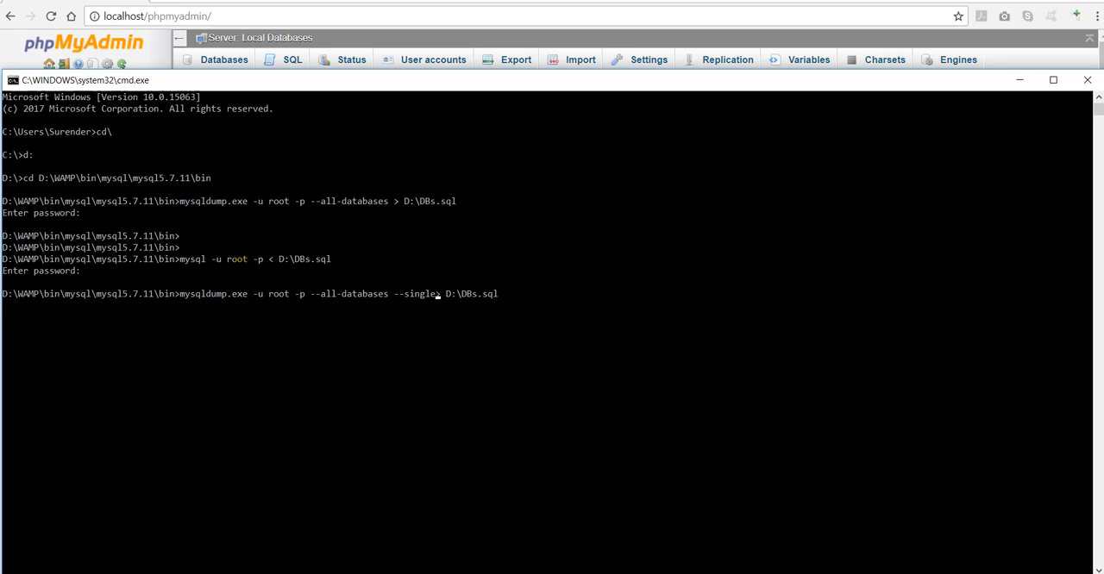
text(tr)
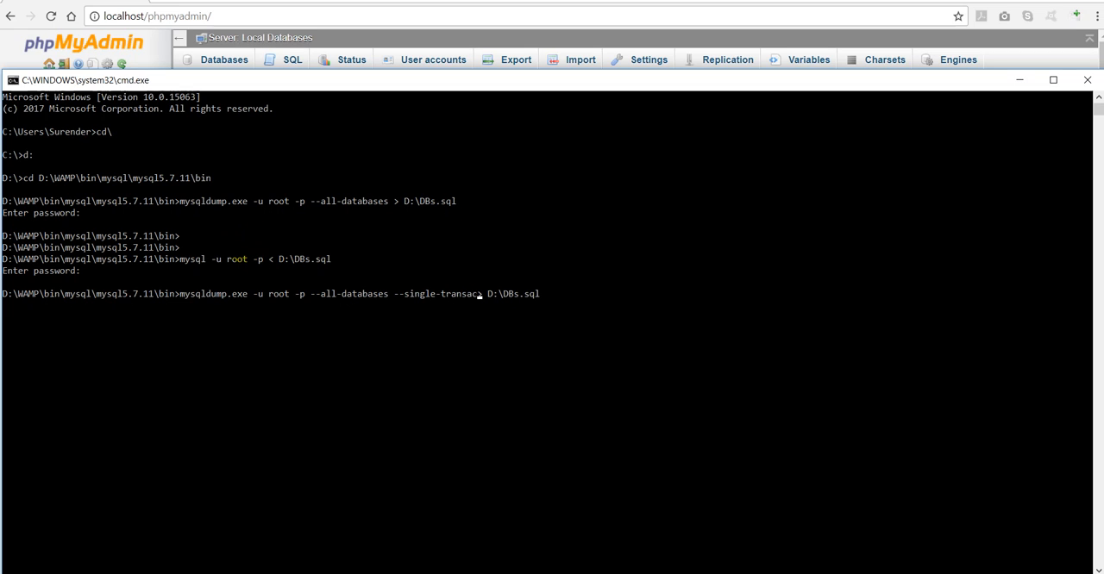
text(tion >)
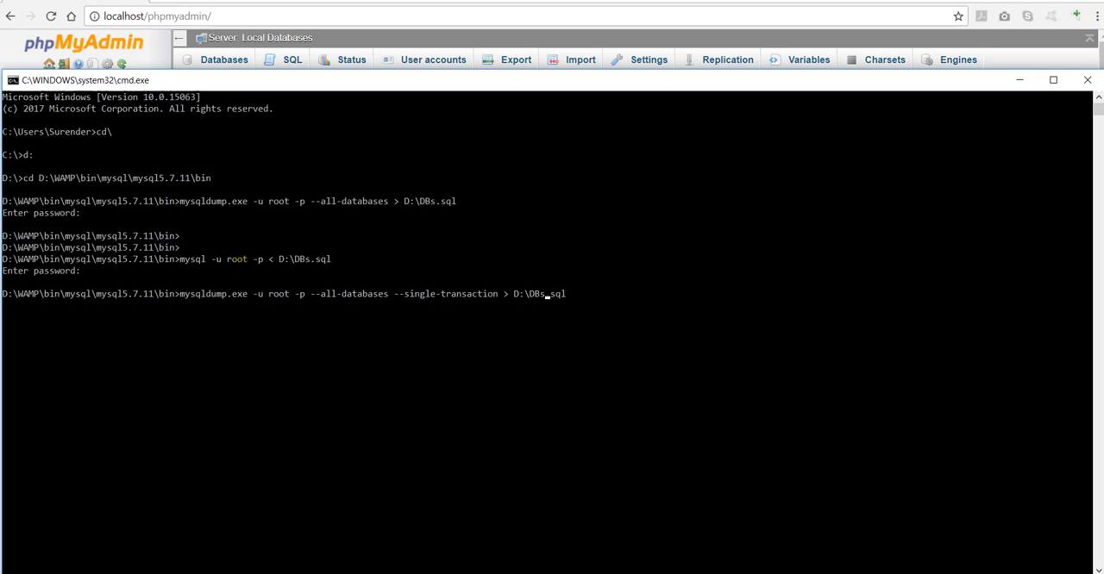
text(2)
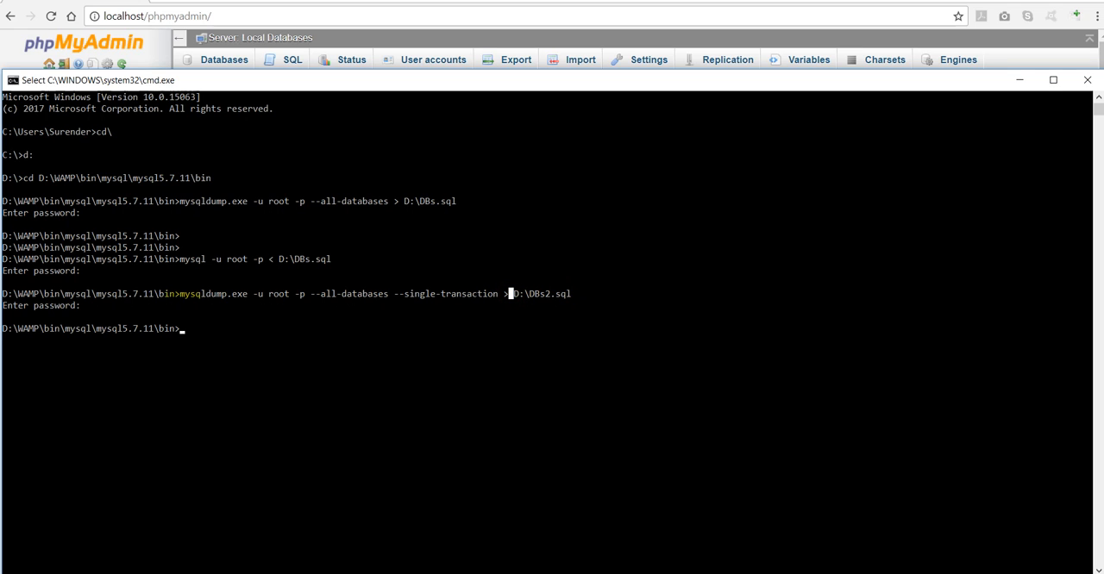
Run the single-transaction dump of all databases into D:\DBs2.sql.
key(Return)
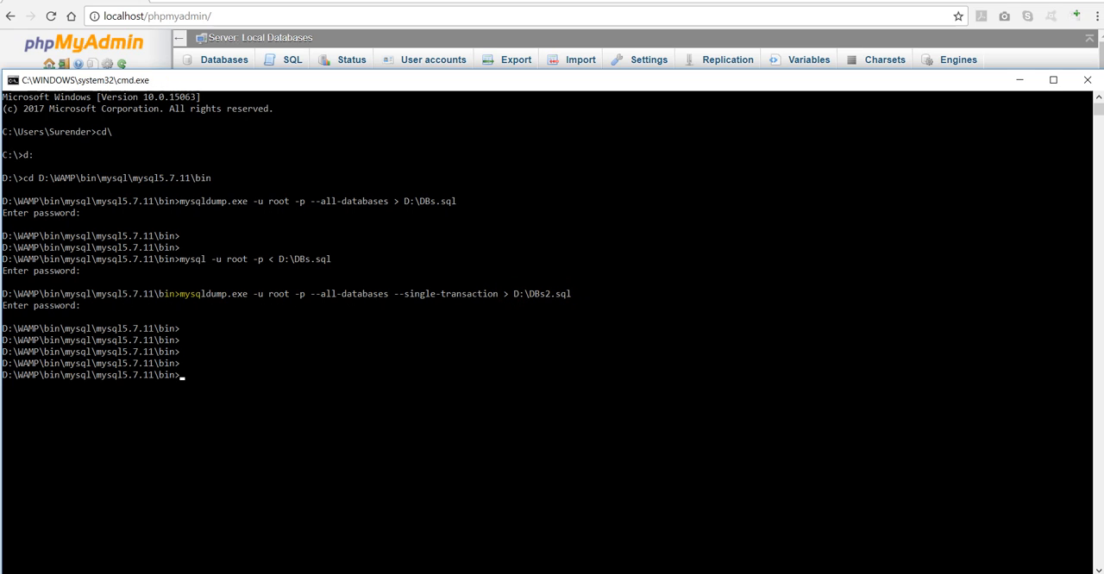